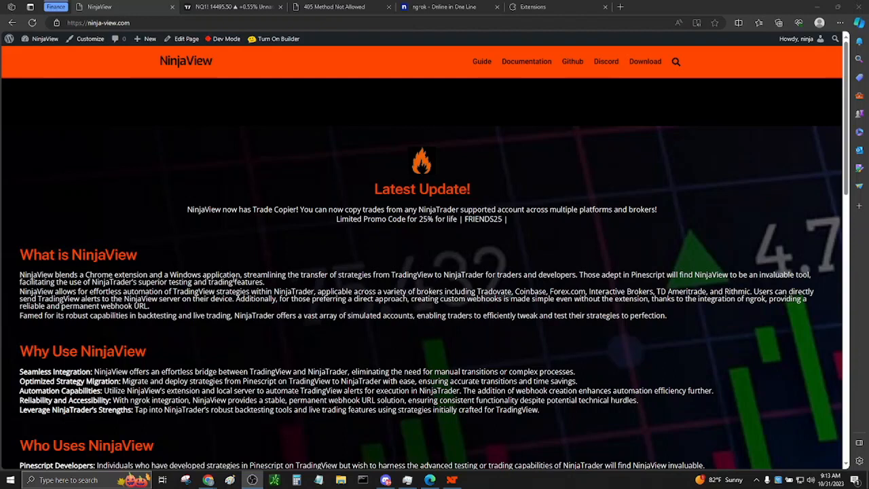
mouse_move(256, 190)
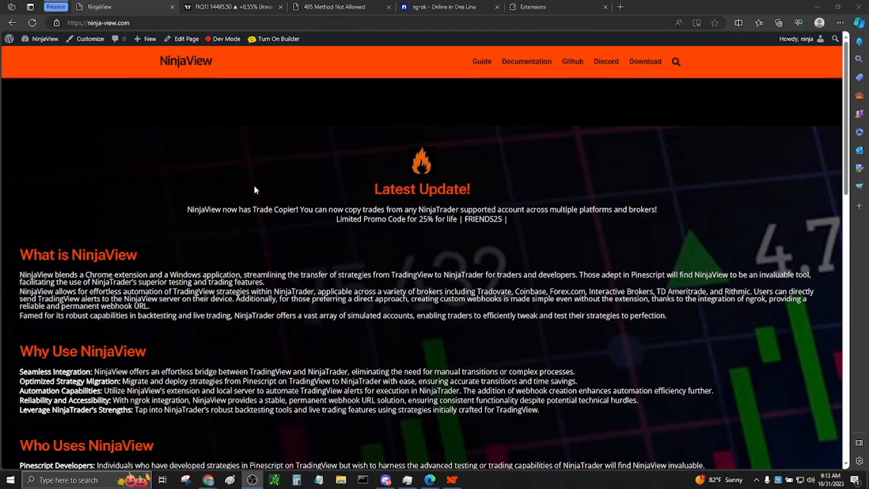
mouse_move(504, 139)
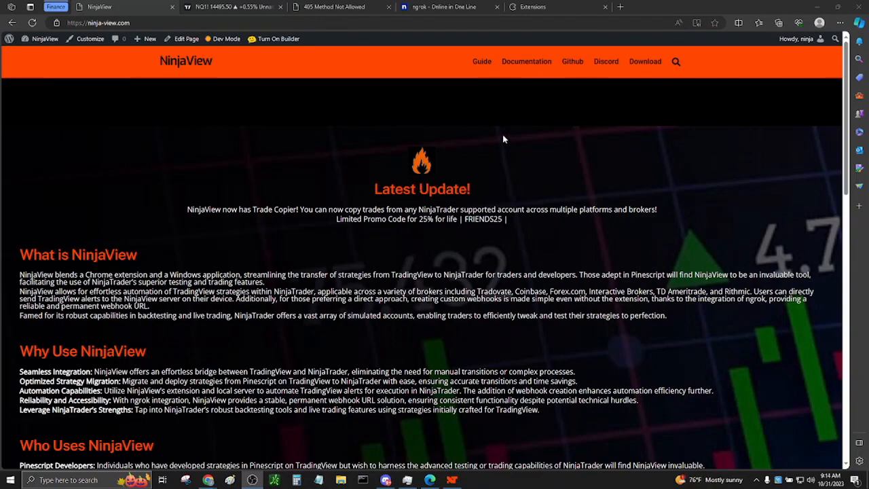
Step: View the NinjaView Guide page and scroll to its table of contents and first section
left_click(481, 61)
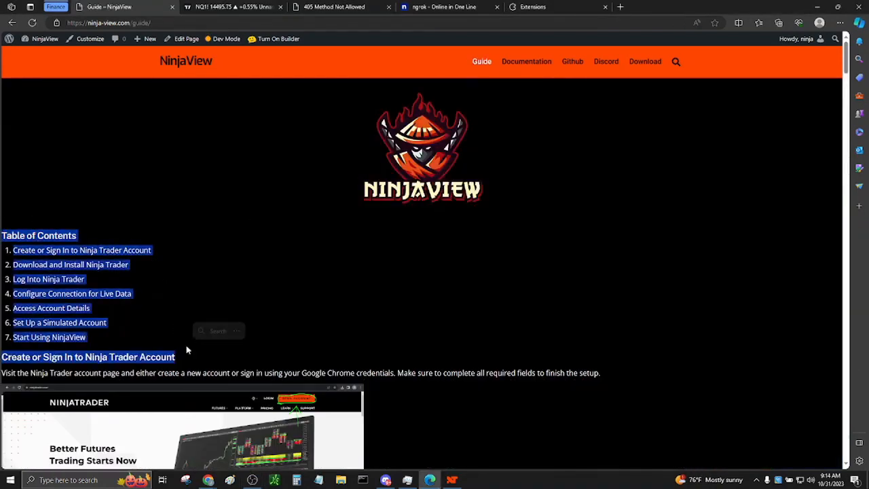
mouse_move(244, 277)
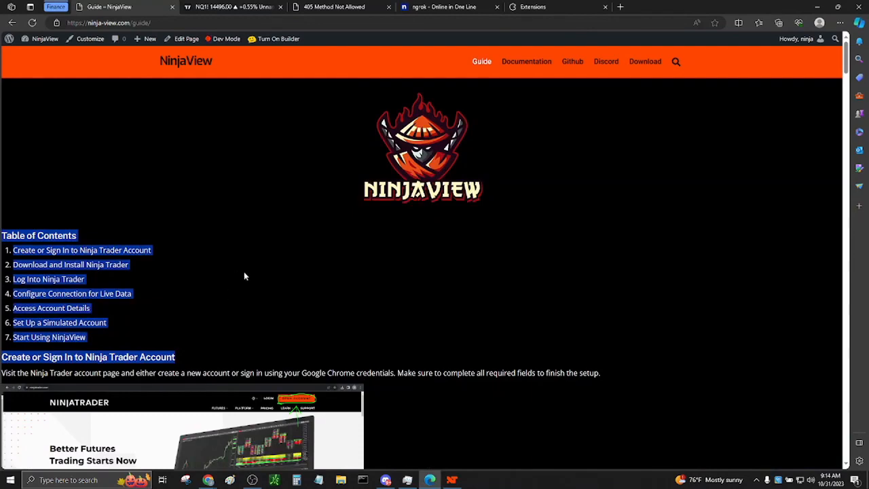
scroll("down", 3)
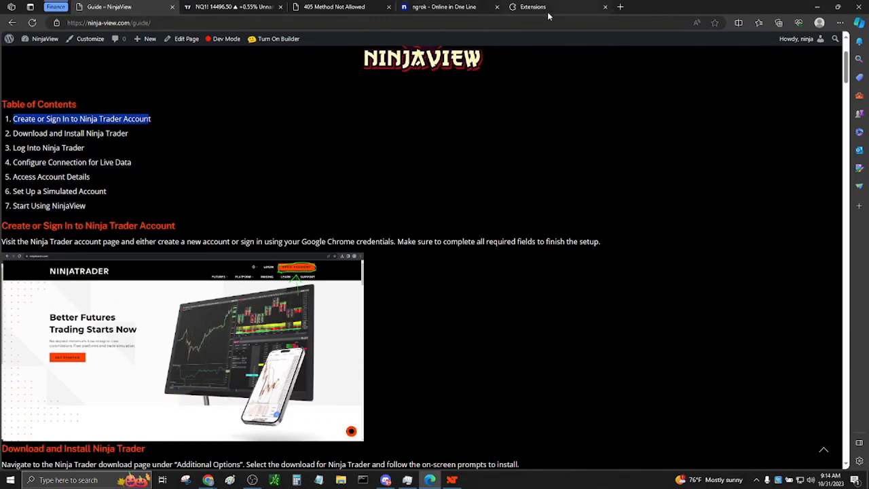
mouse_move(527, 15)
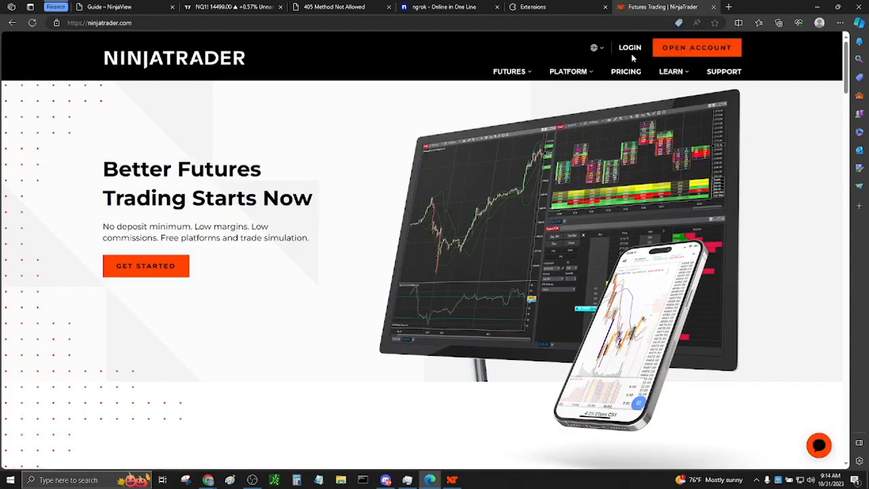
mouse_move(630, 48)
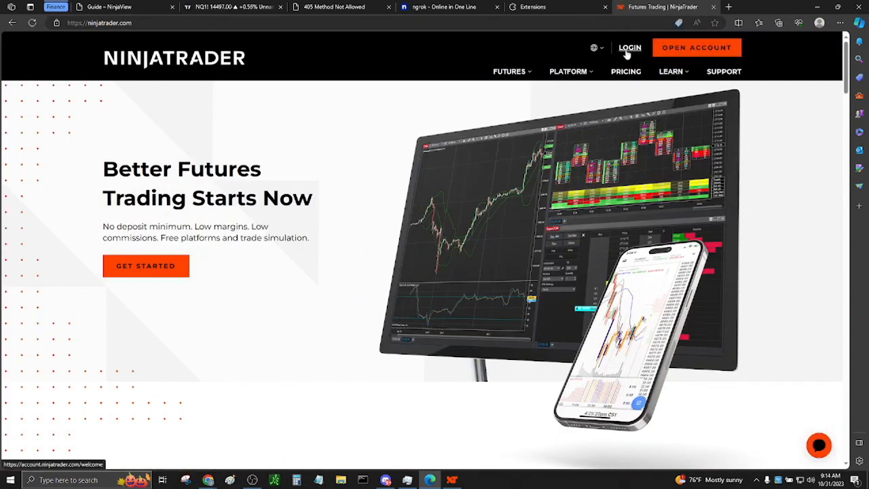
Step: Log into the NinjaTrader account and reveal additional options, marking Import License Key
left_click(630, 48)
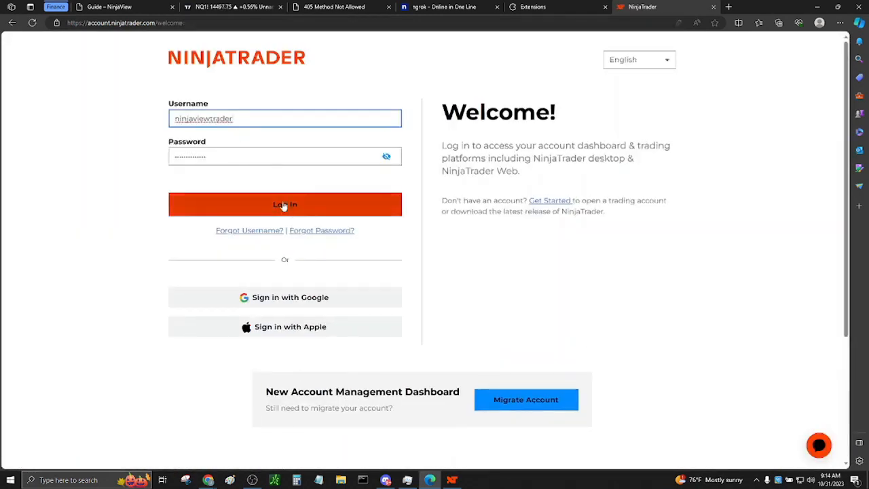
left_click(285, 204)
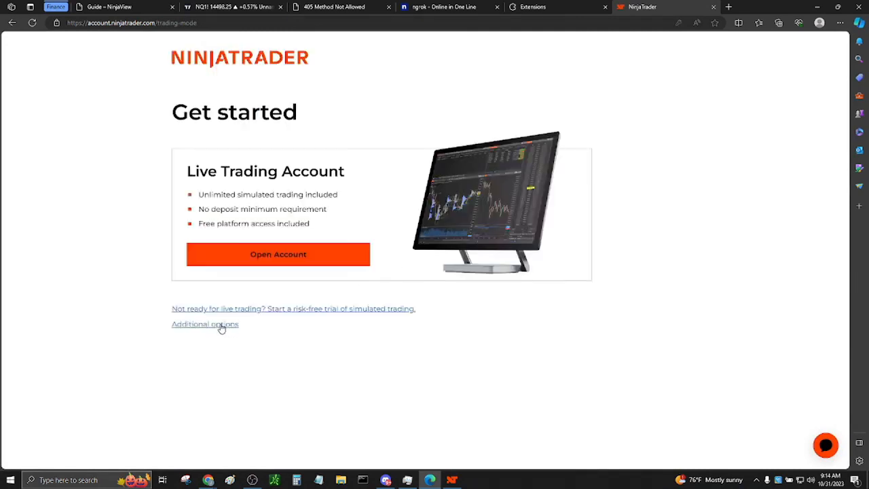
left_click(204, 323)
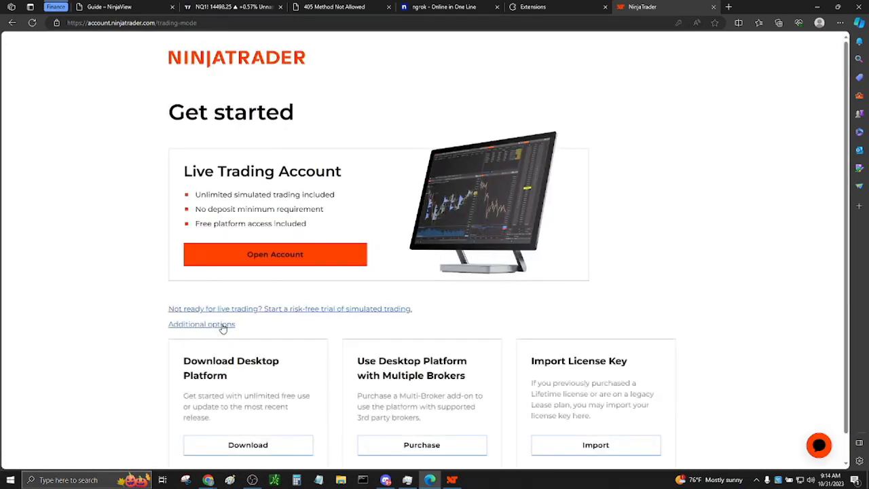
scroll("down", 3)
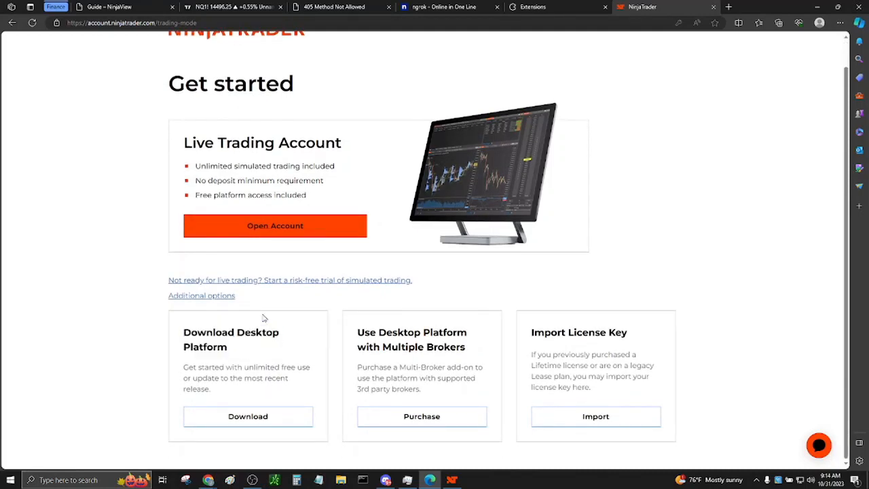
mouse_move(530, 335)
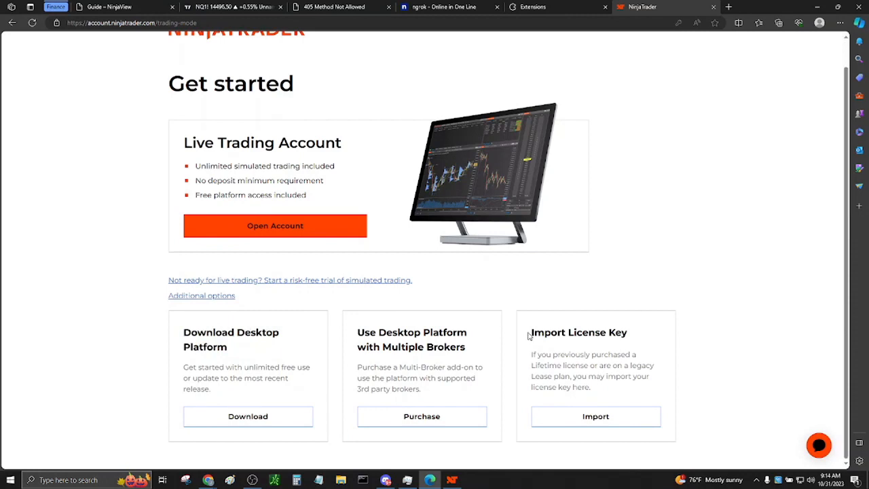
double_click(579, 331)
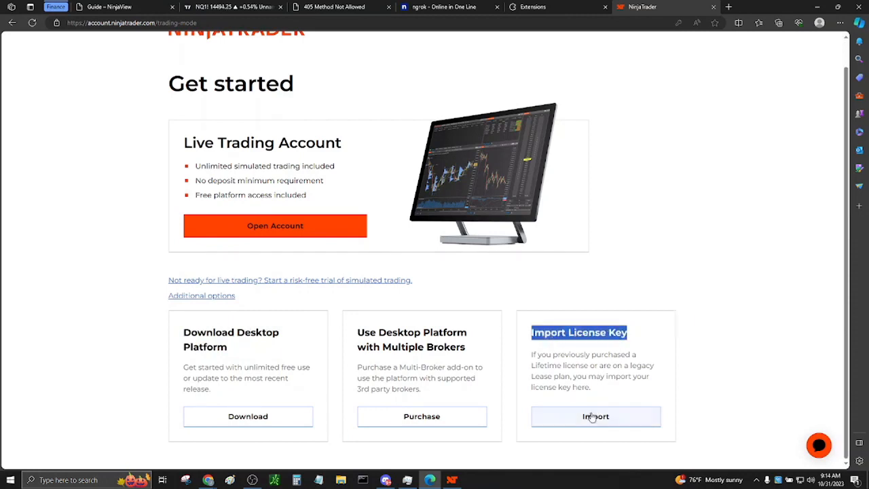
mouse_move(646, 334)
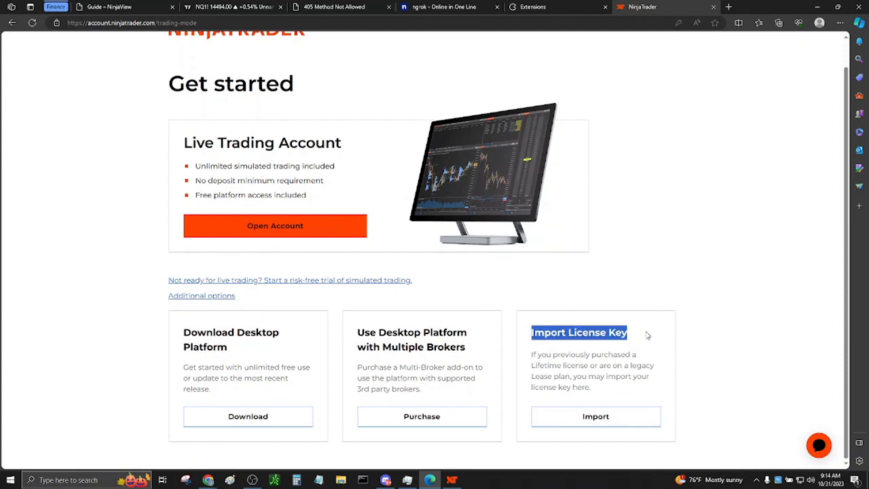
mouse_move(661, 294)
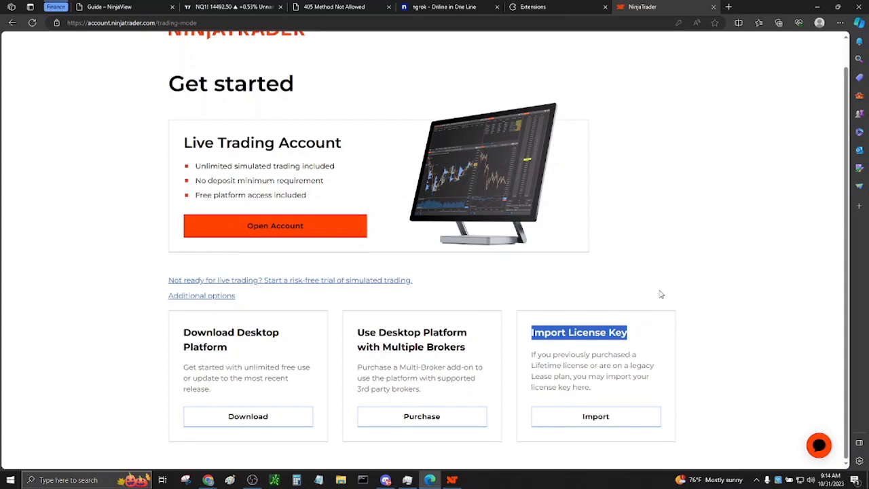
mouse_move(475, 304)
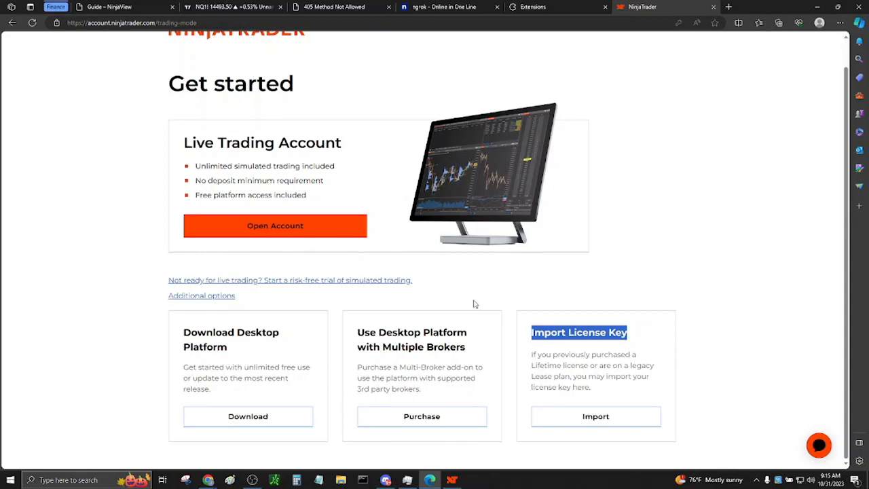
mouse_move(478, 281)
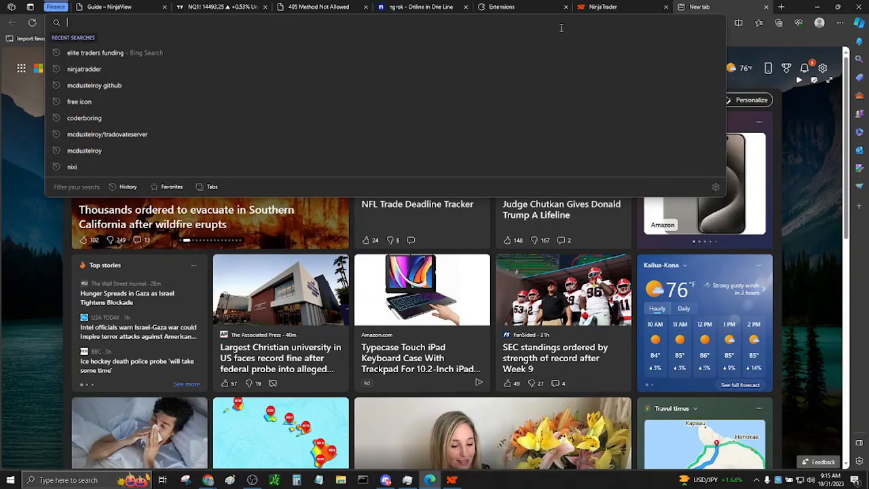
Step: Sign into elitetraderfunding.com and go to My Info > Trader Dashboard
type("elitetraderfunding.com")
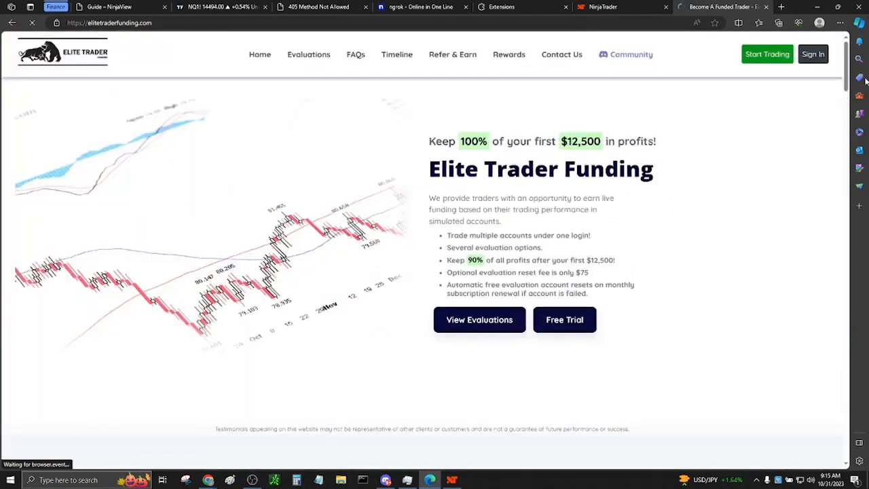
left_click(811, 54)
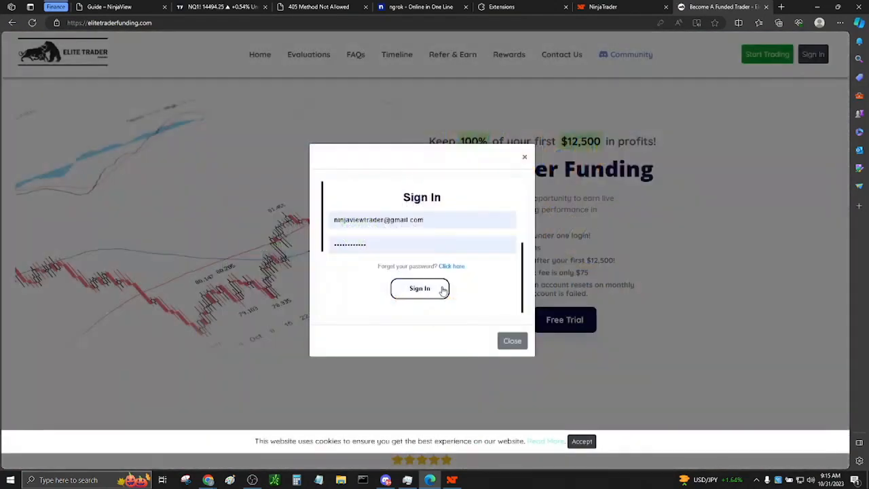
left_click(419, 287)
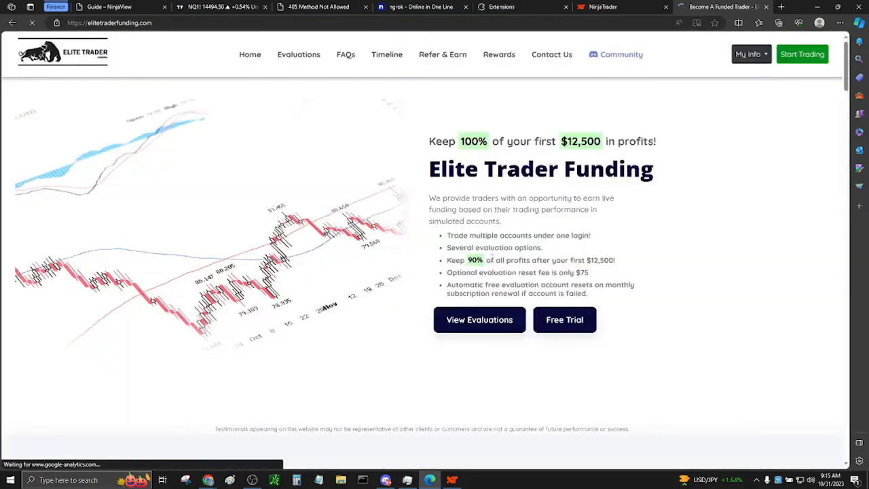
left_click(748, 54)
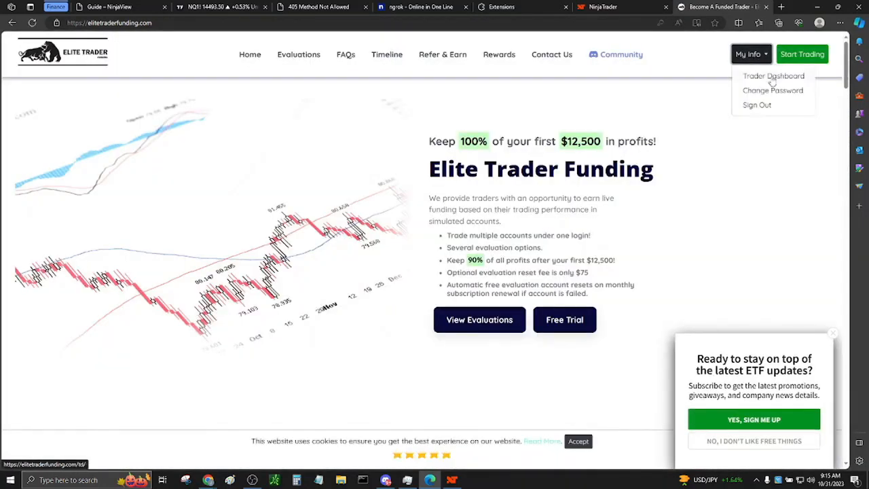
left_click(773, 76)
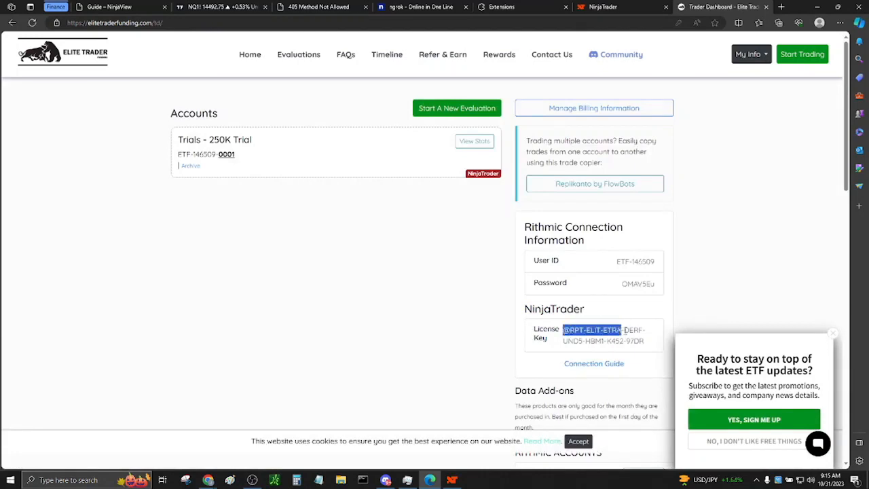
Step: Copy the NinjaTrader license key and return to the NinjaTrader account page
right_click(603, 334)
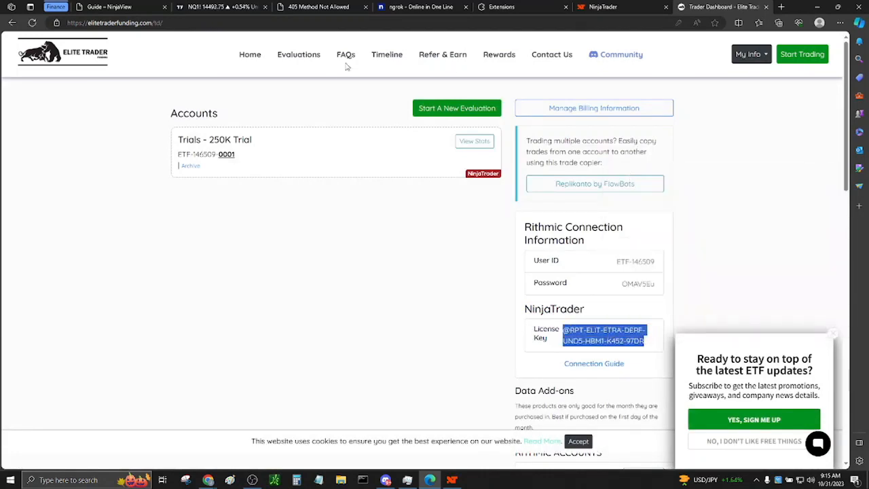
left_click(608, 7)
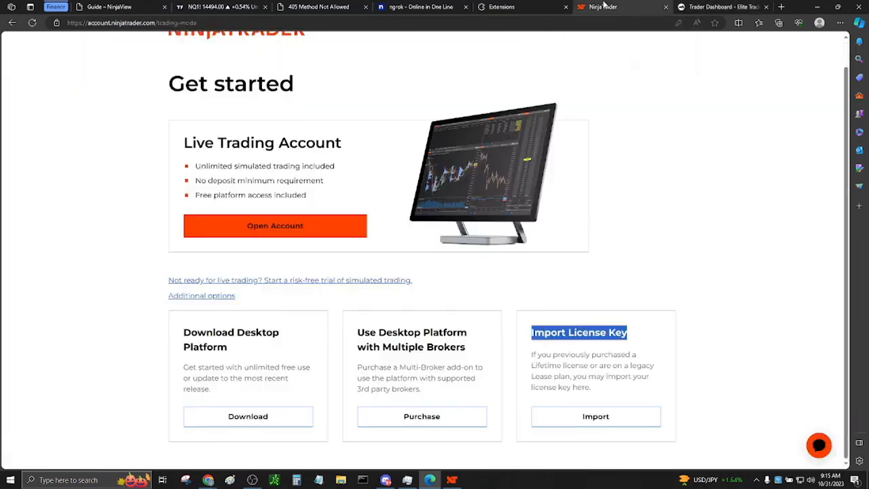
Step: Paste the license key into Import a License Key, import it, and close the page
right_click(277, 251)
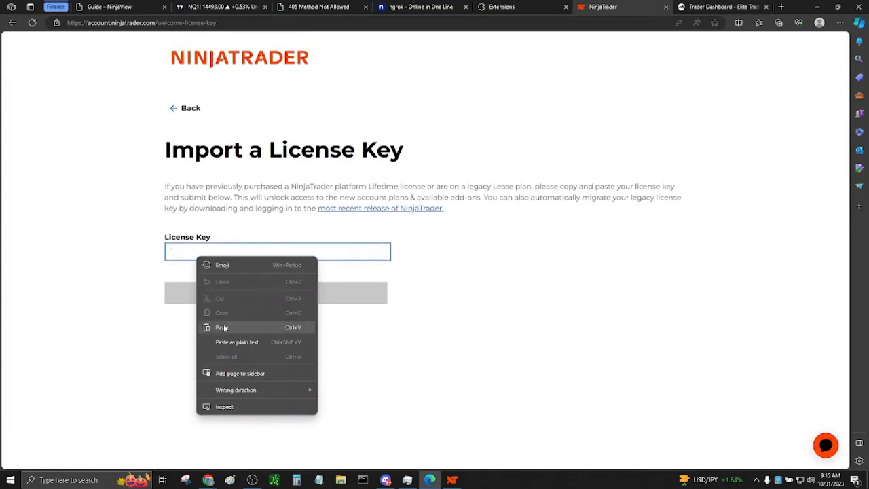
left_click(222, 327)
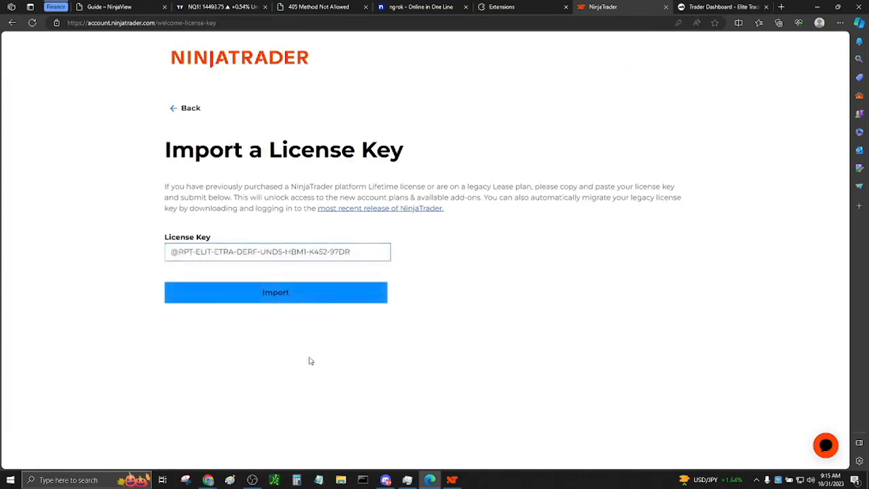
mouse_move(370, 272)
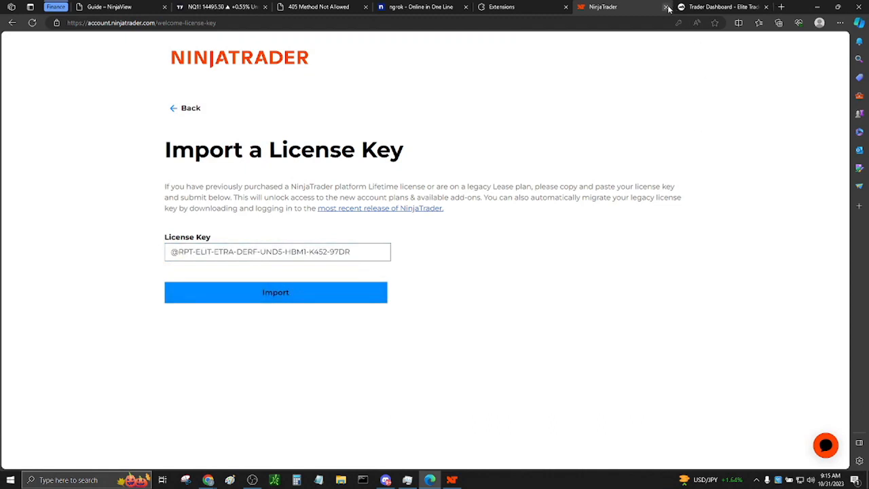
left_click(668, 7)
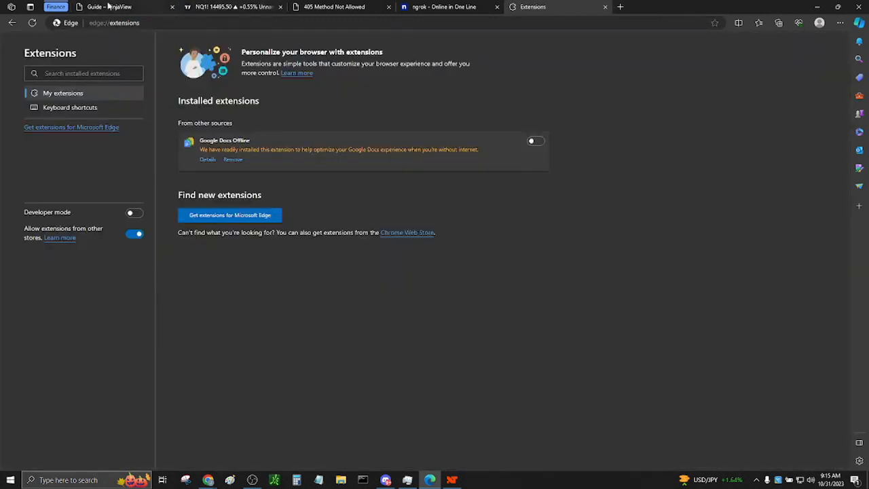
Step: Switch back to the 'Guide - NinjaView' browser tab
left_click(108, 6)
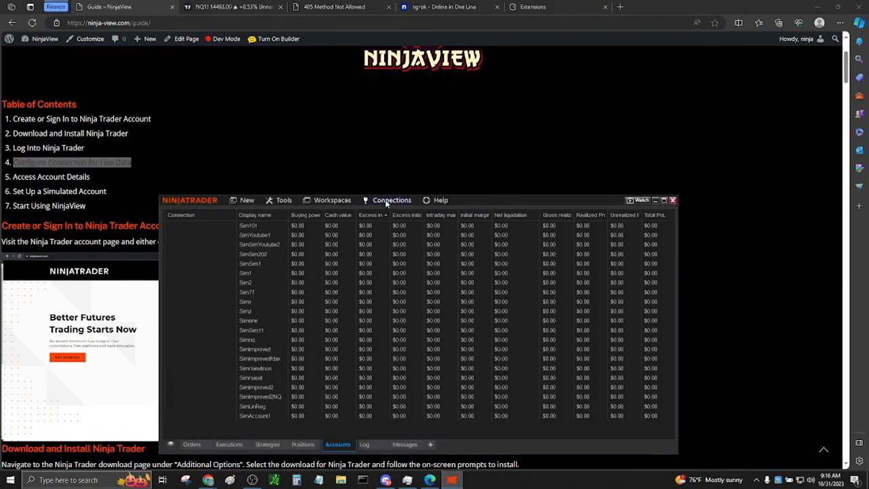
Step: Configure a NinjaTrader-type connection, rename it Apex, and save the connection settings
left_click(391, 199)
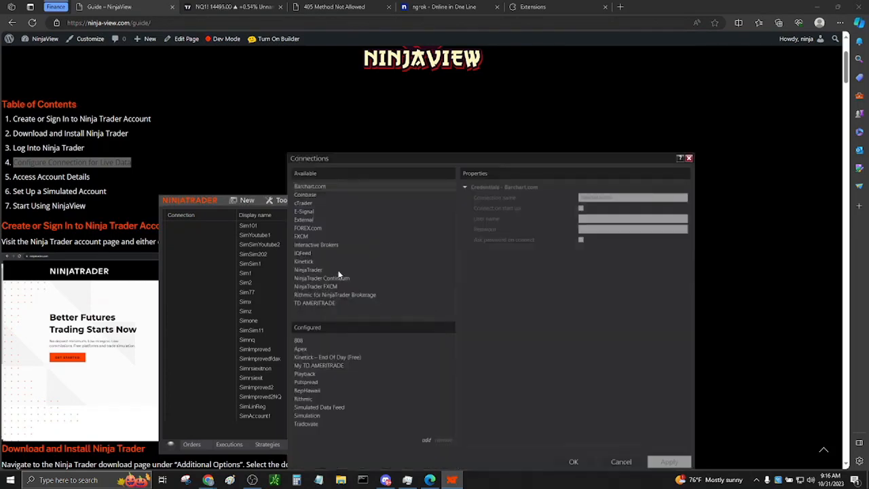
left_click(307, 269)
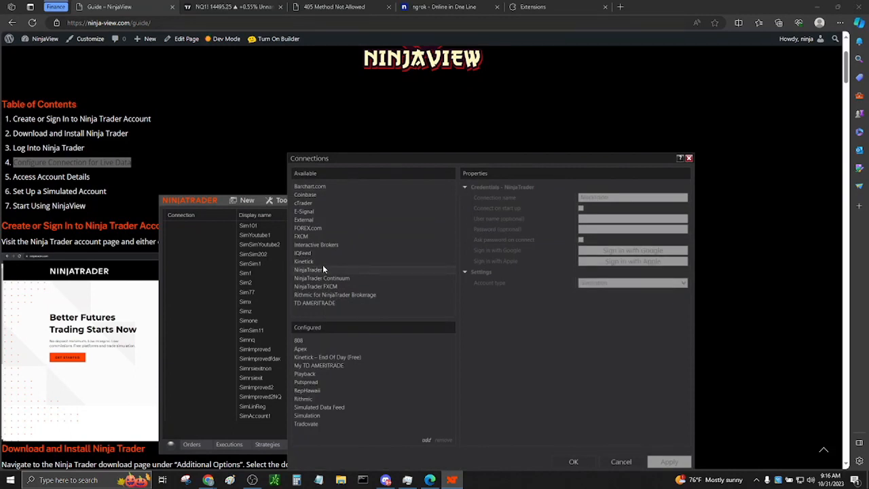
mouse_move(334, 269)
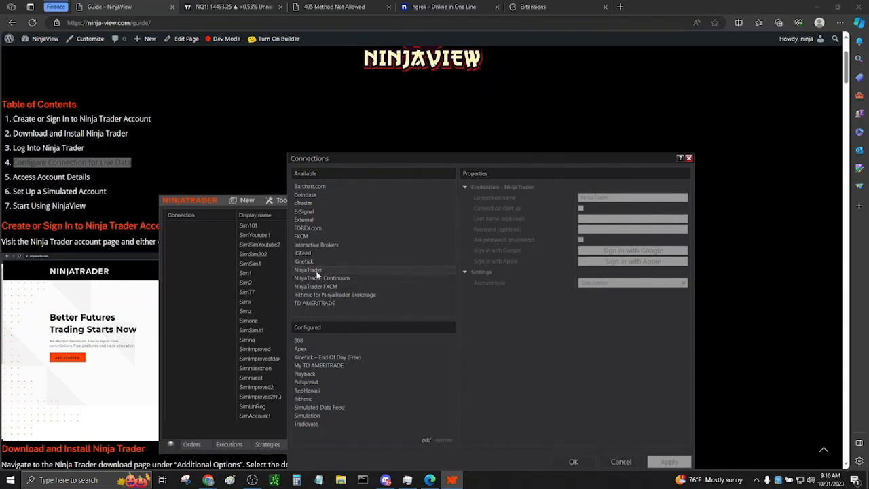
mouse_move(329, 265)
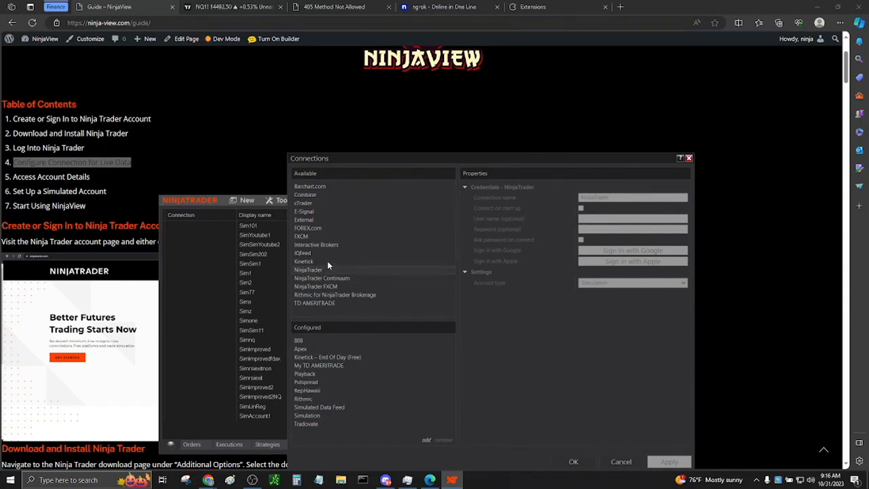
mouse_move(320, 269)
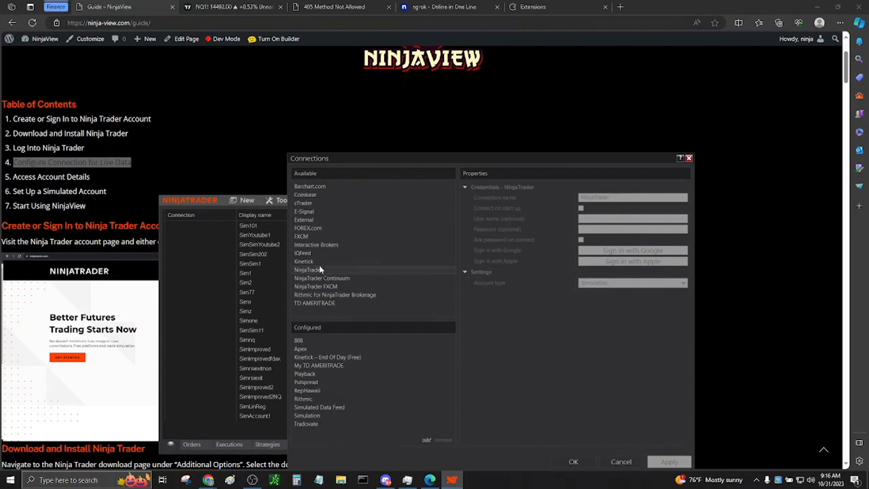
mouse_move(361, 236)
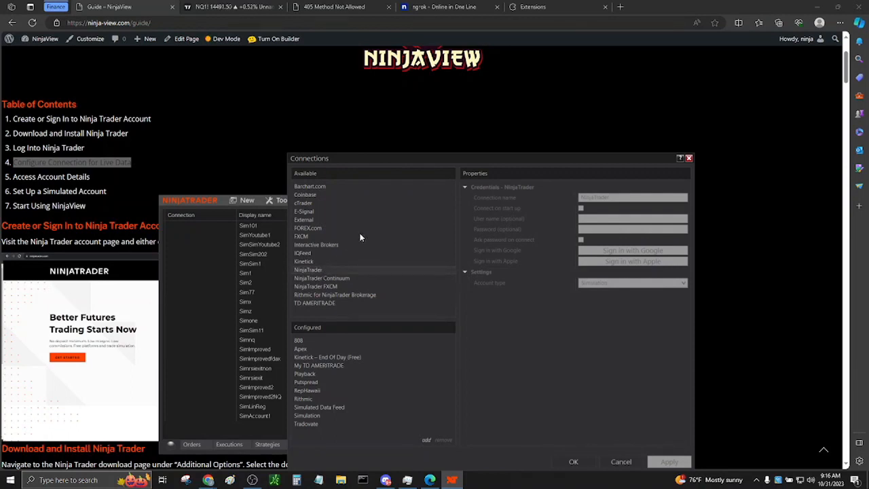
mouse_move(312, 274)
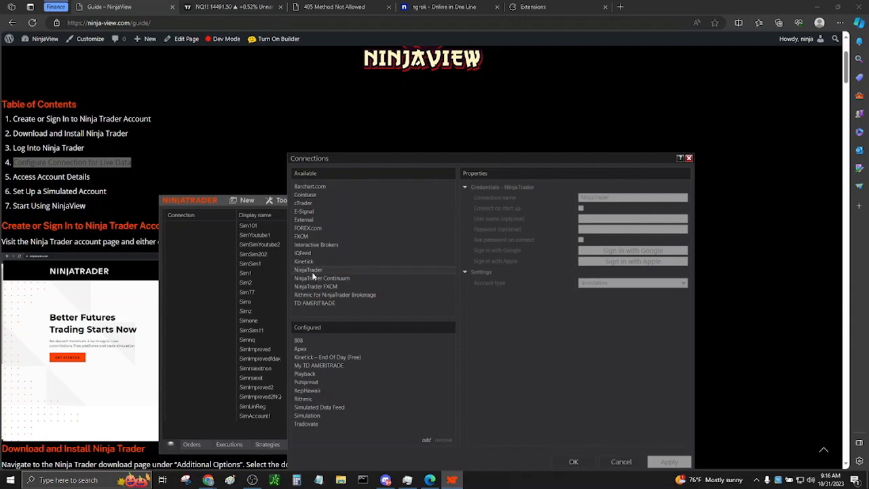
mouse_move(464, 284)
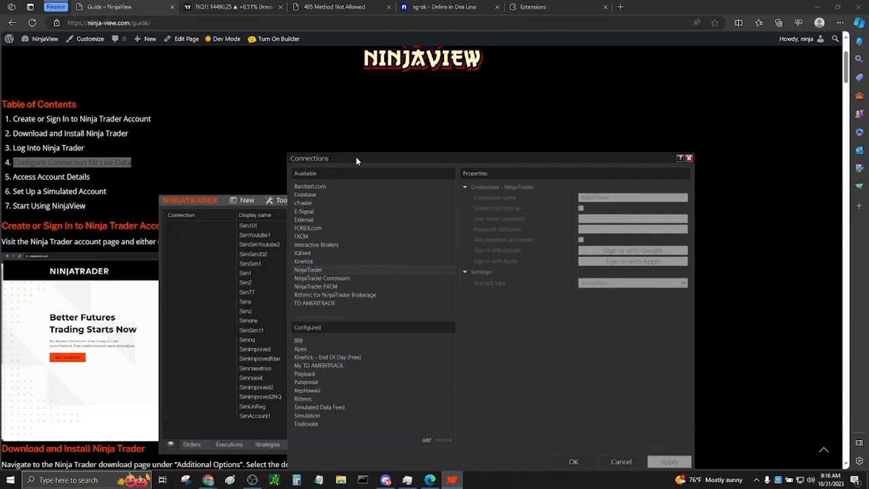
mouse_move(370, 321)
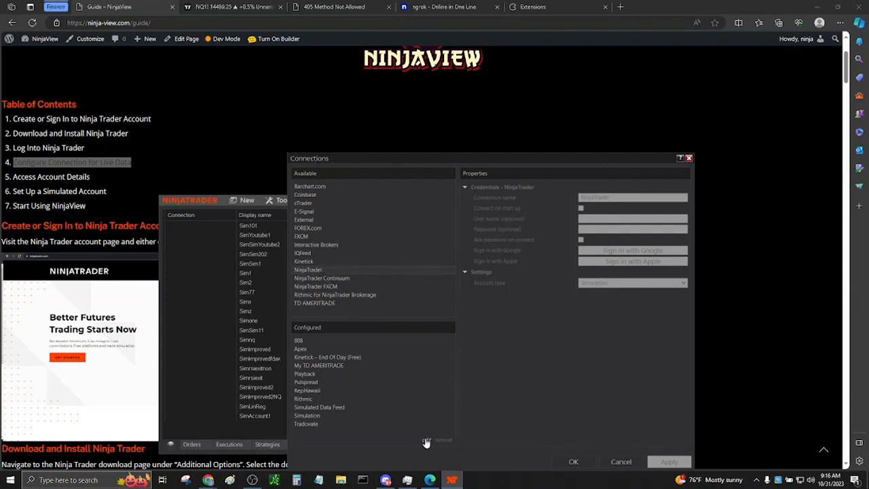
type("My NinjaTrader")
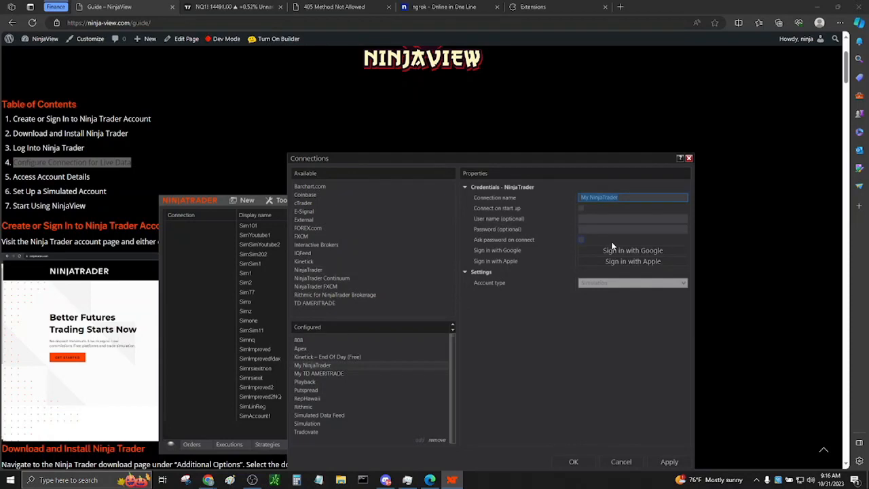
type("Tradovate")
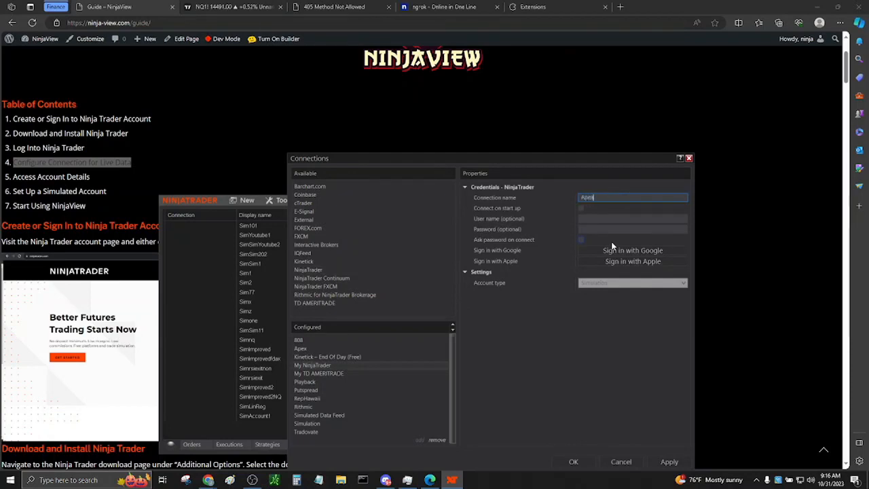
left_click(633, 218)
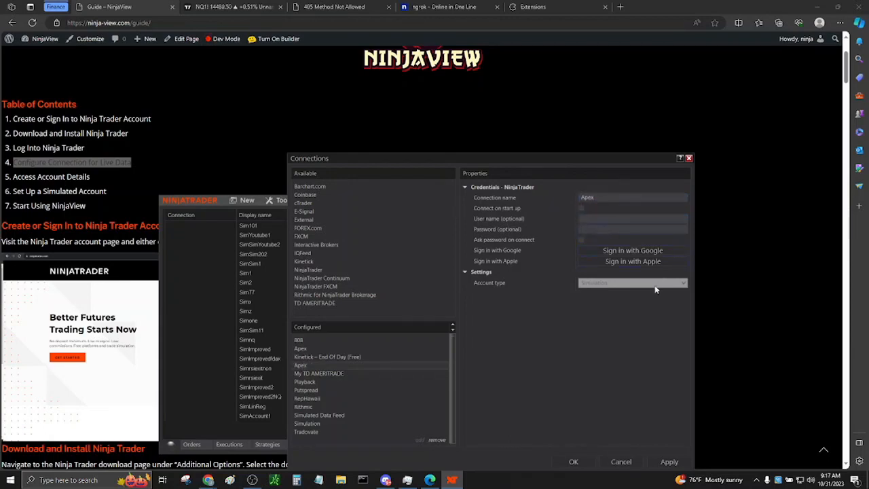
mouse_move(572, 399)
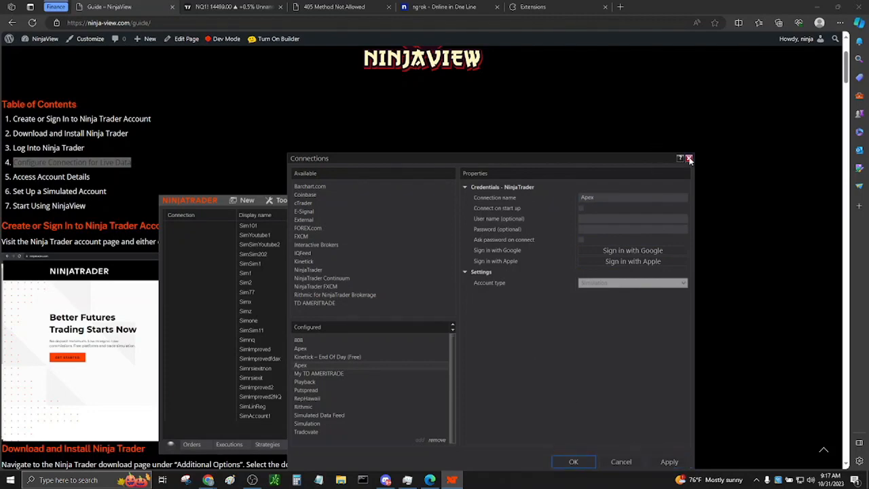
left_click(689, 157)
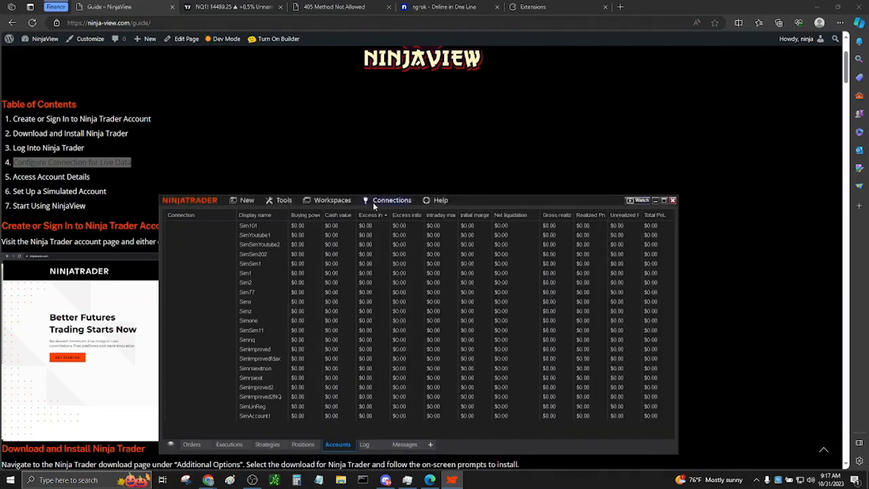
Step: Connect via the Connections menu so the Accounts list fills with balances
left_click(391, 200)
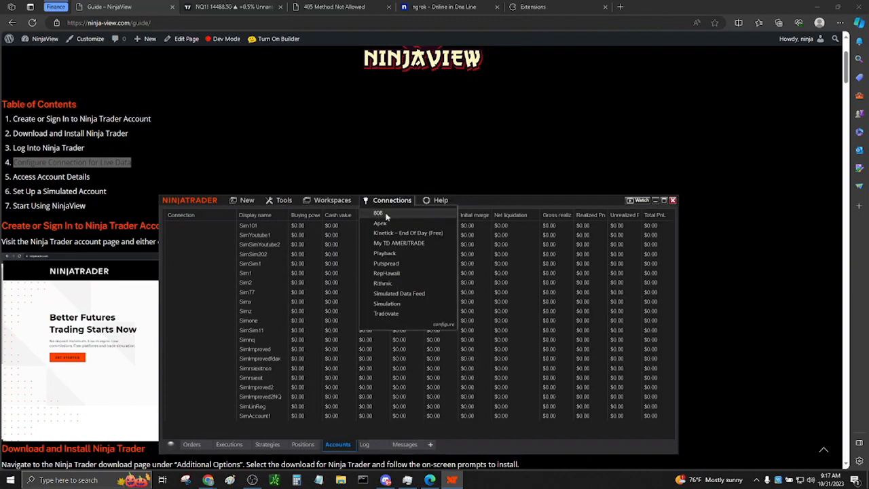
left_click(391, 199)
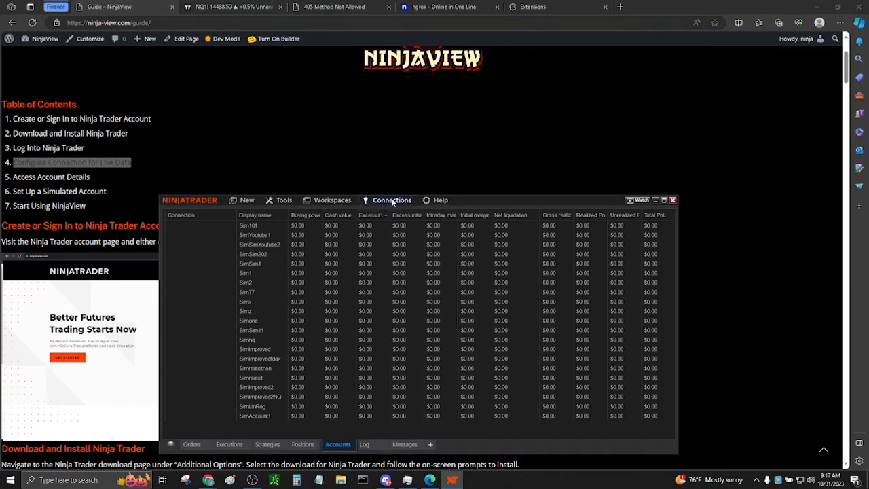
left_click(391, 200)
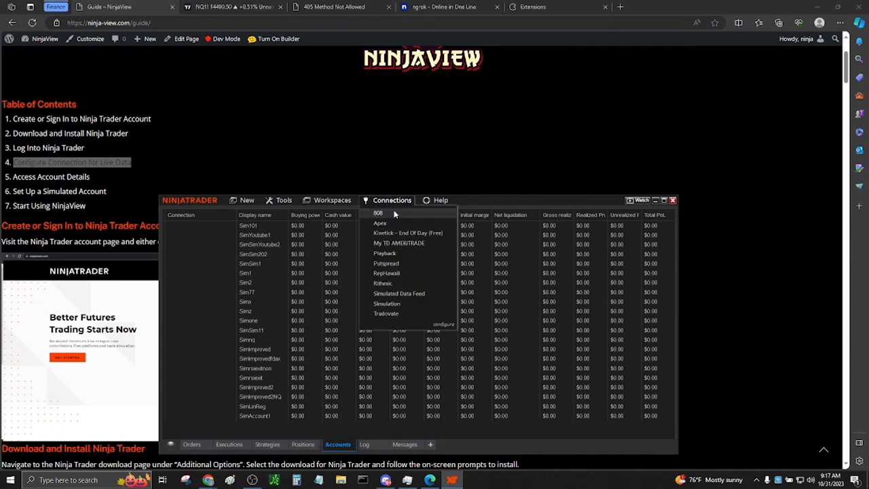
left_click(391, 199)
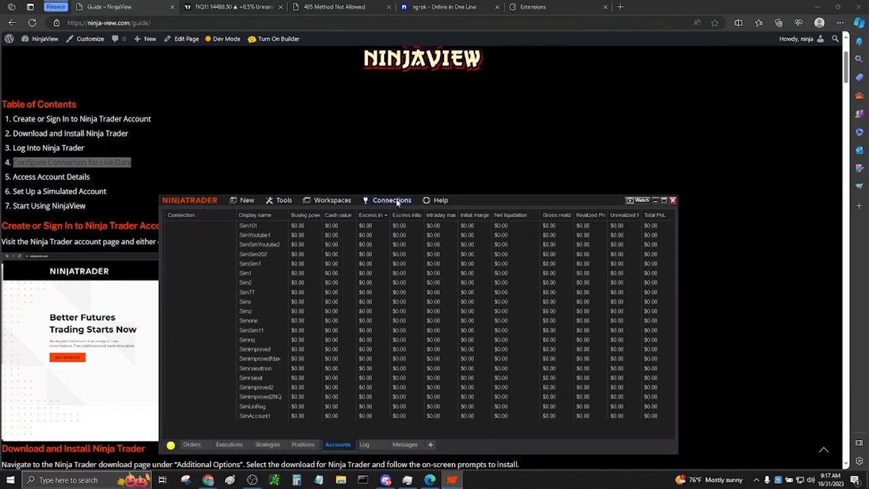
left_click(391, 200)
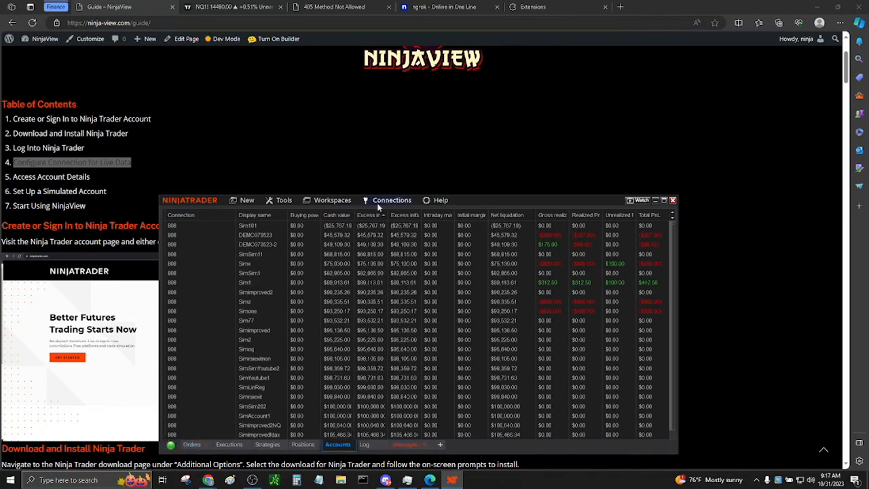
Step: Minimize NinjaTrader and go to Download > Chrome-Extension on the NinjaView site
left_click(673, 199)
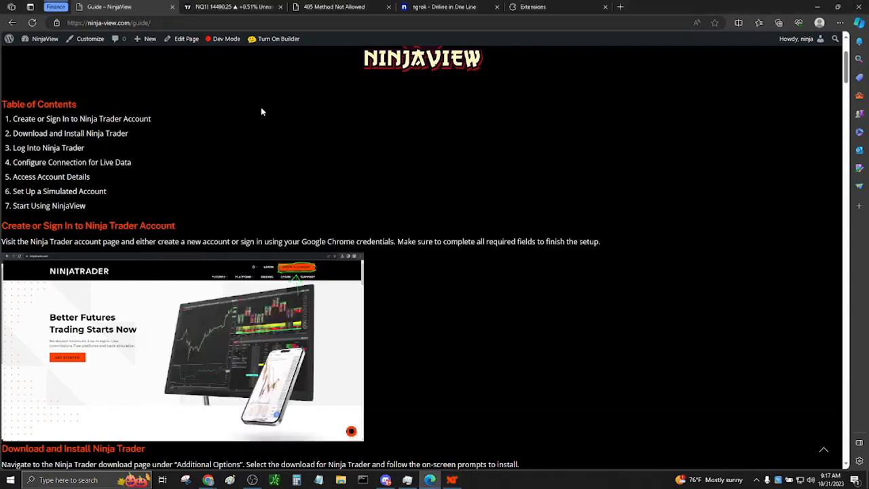
scroll("up", 3)
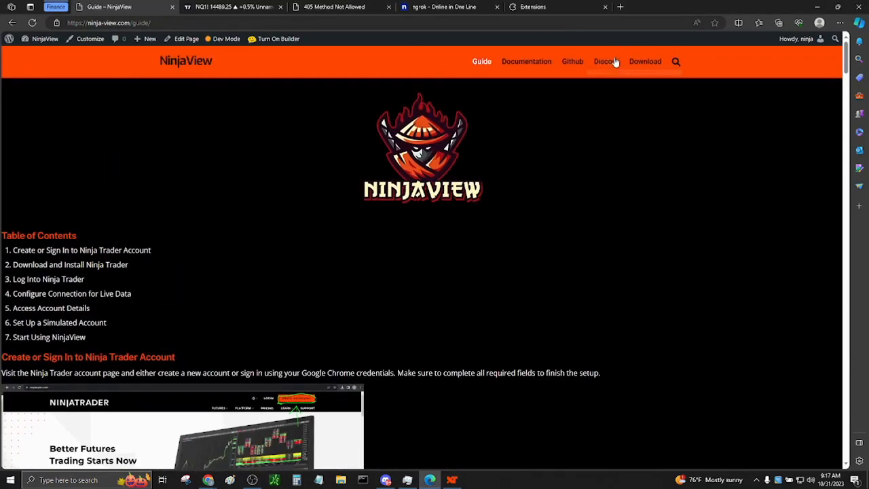
mouse_move(499, 125)
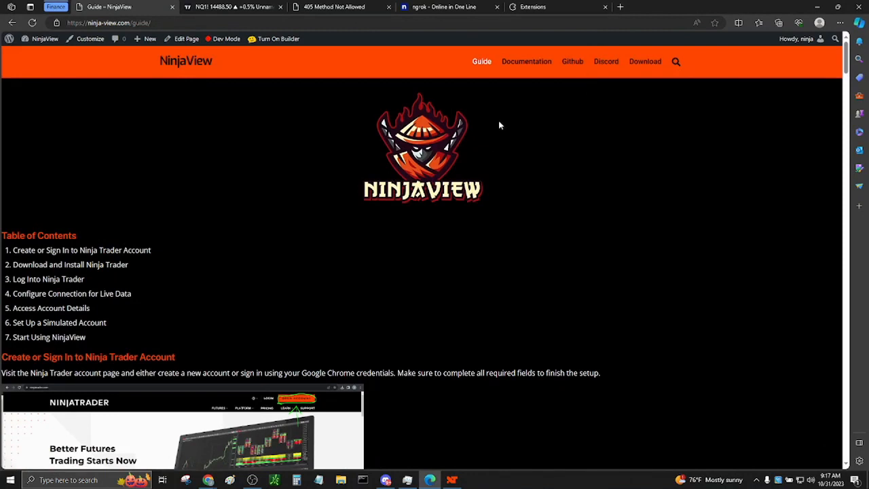
left_click(644, 61)
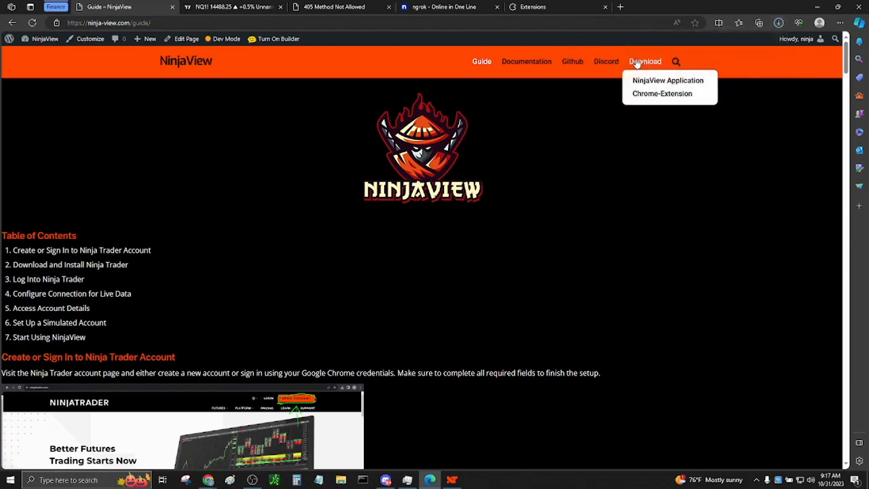
mouse_move(663, 92)
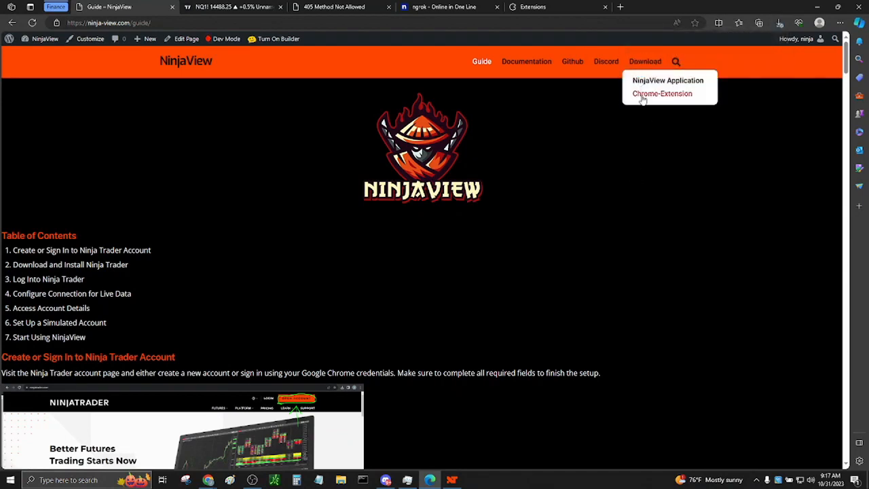
left_click(662, 92)
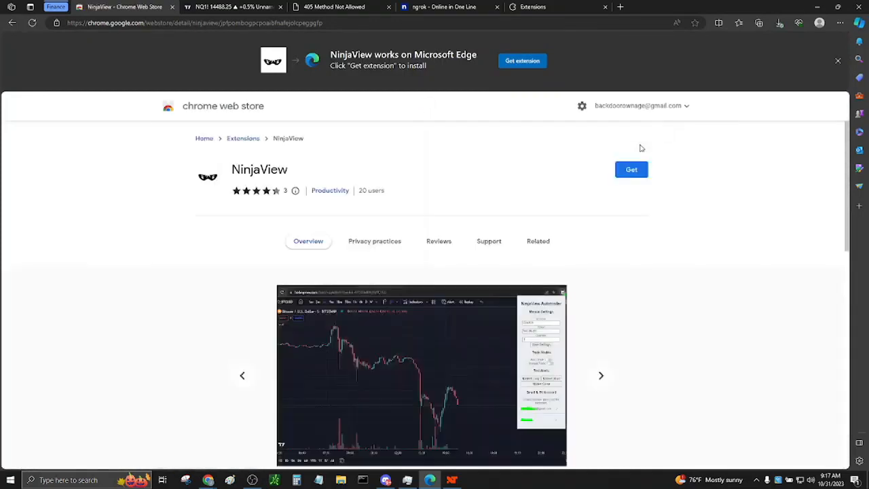
Step: Add the NinjaView extension to Edge and verify it is enabled in edge://extensions
left_click(630, 168)
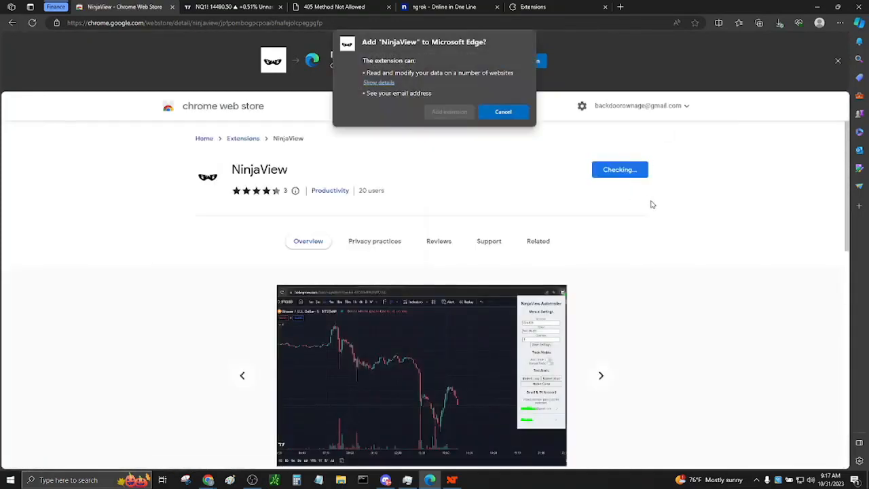
left_click(502, 112)
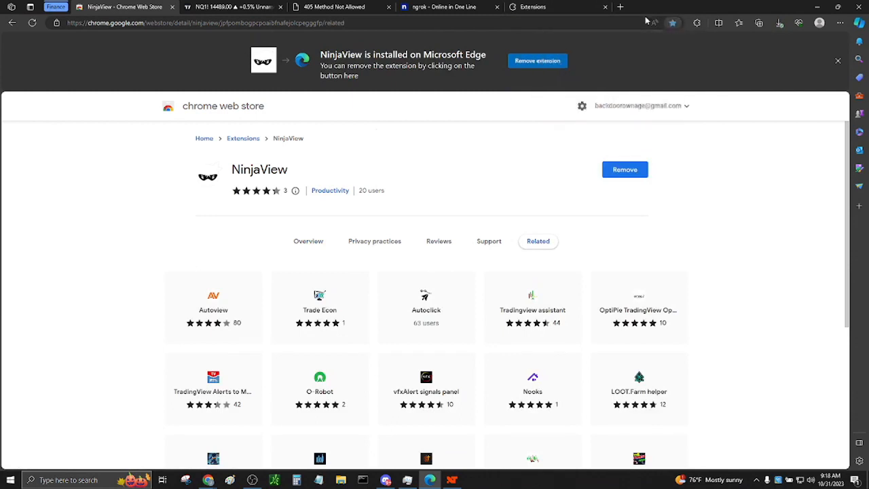
left_click(557, 7)
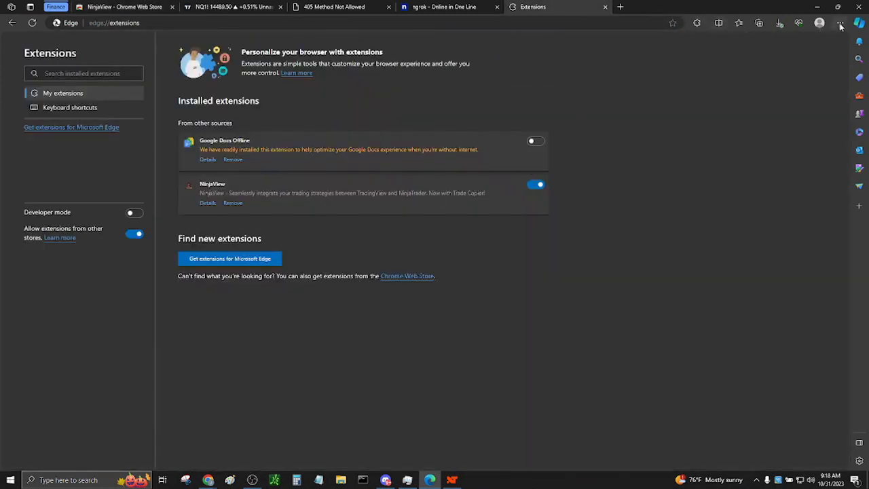
left_click(839, 21)
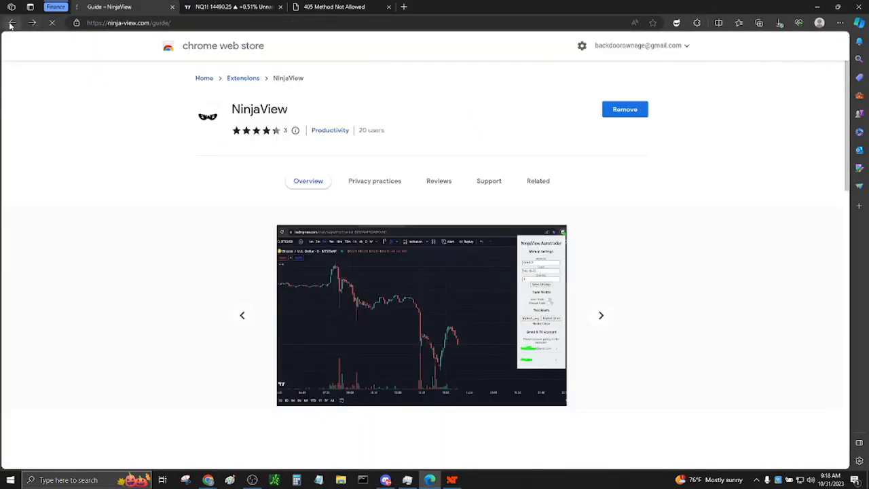
Step: Return to the ninja-view.com guide and scroll to the Enable ATI Port section
left_click(11, 22)
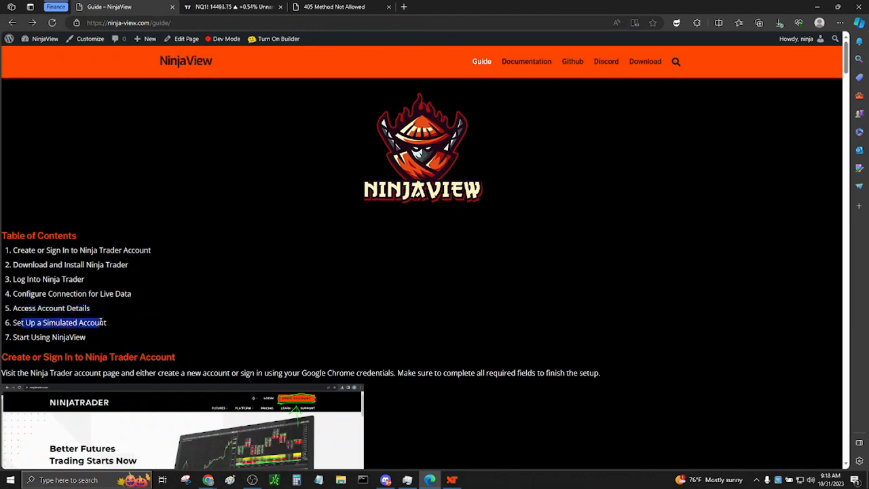
left_click(292, 322)
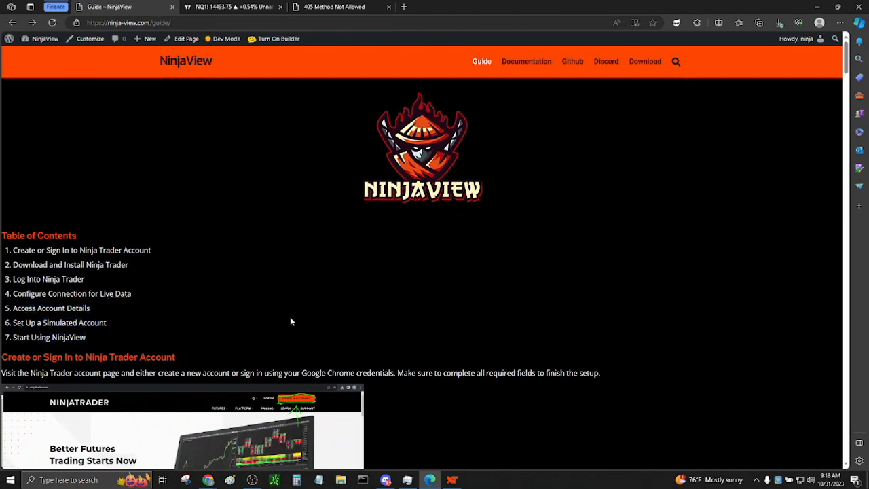
scroll("down", 3)
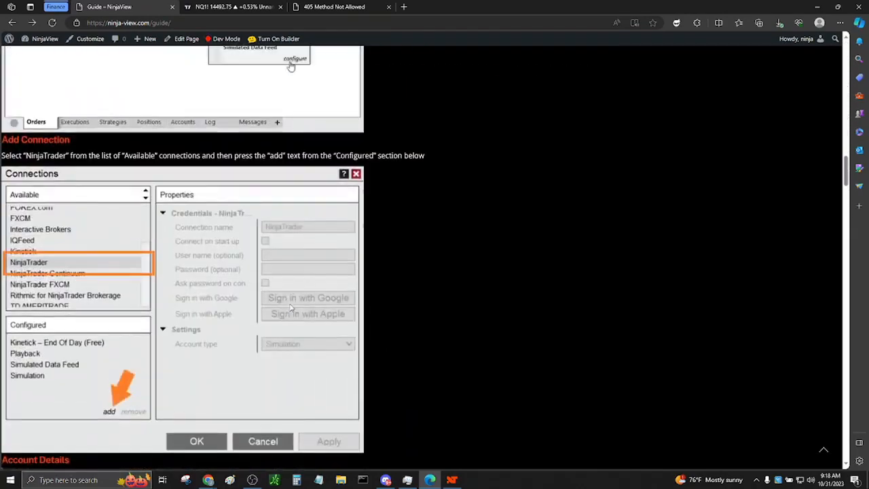
scroll("down", 3)
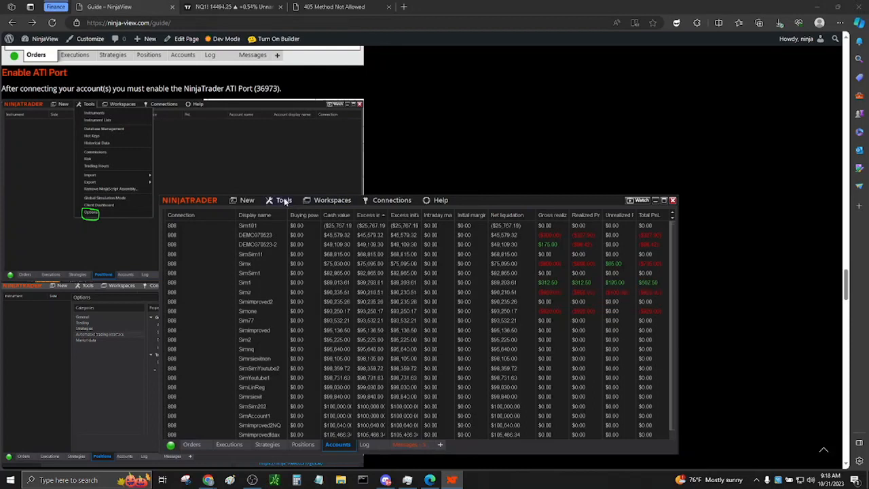
Step: In Tools > Options, enable the AT Interface on port 36973 and apply
left_click(283, 199)
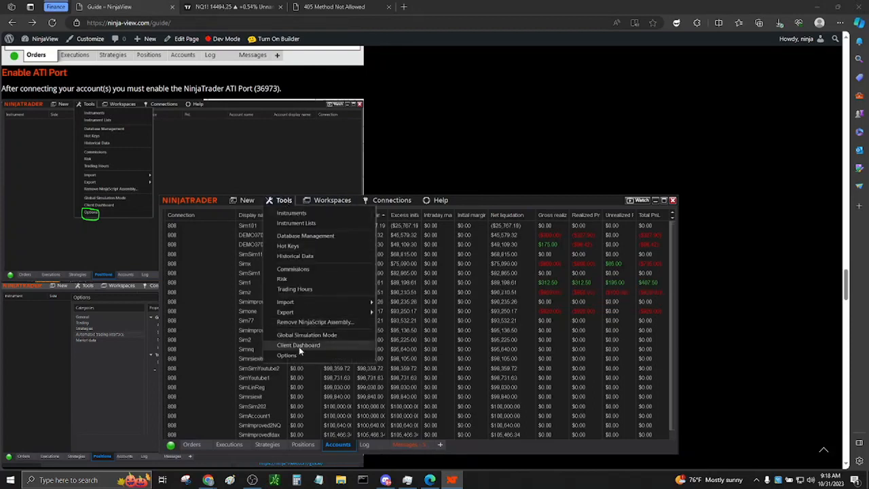
left_click(285, 356)
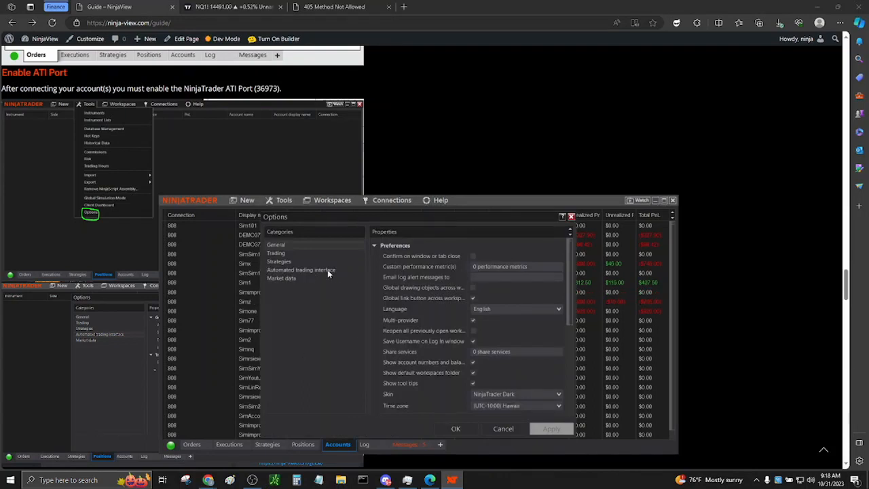
left_click(301, 268)
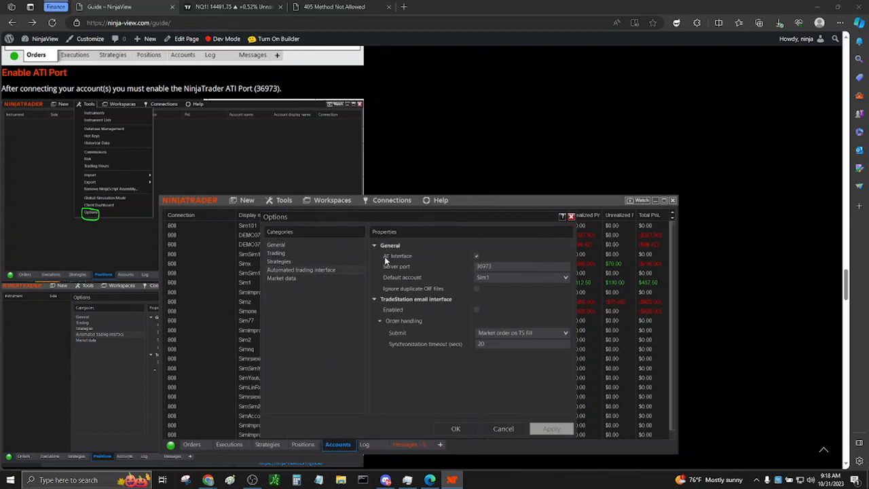
mouse_move(399, 261)
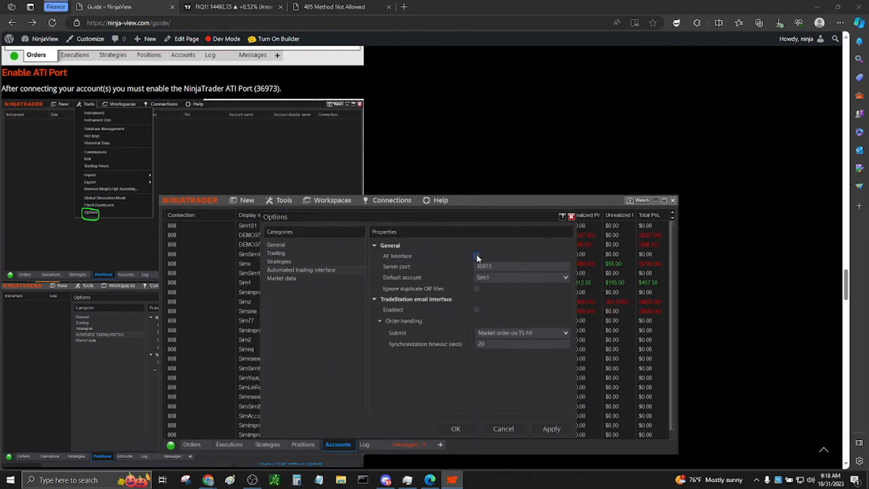
left_click(521, 266)
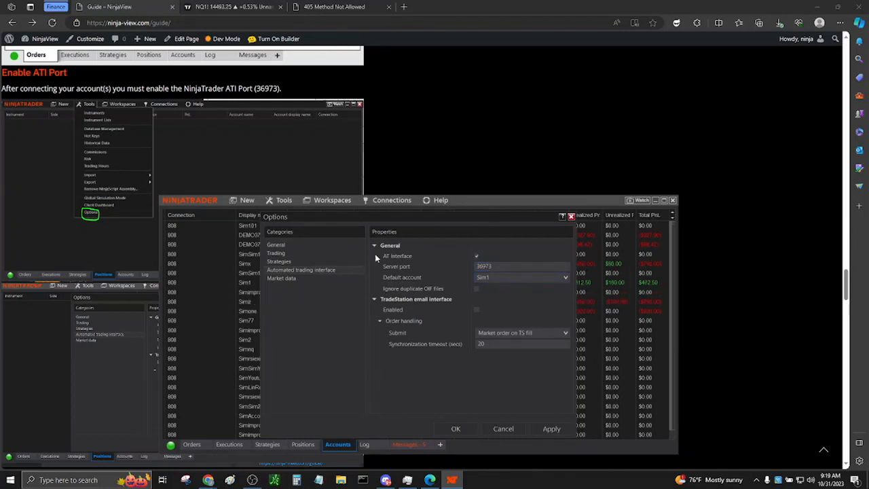
left_click(551, 429)
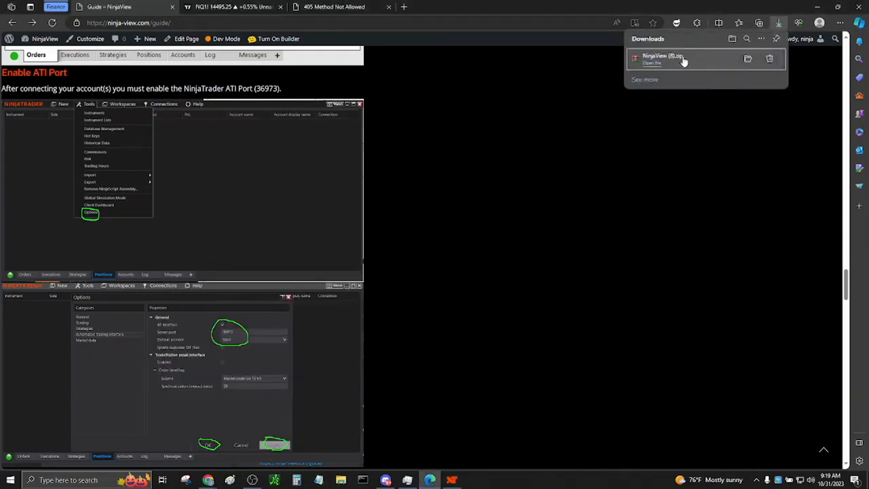
Step: View Password.txt from the NinjaView (8).zip archive in Notepad and select the installer password
left_click(652, 62)
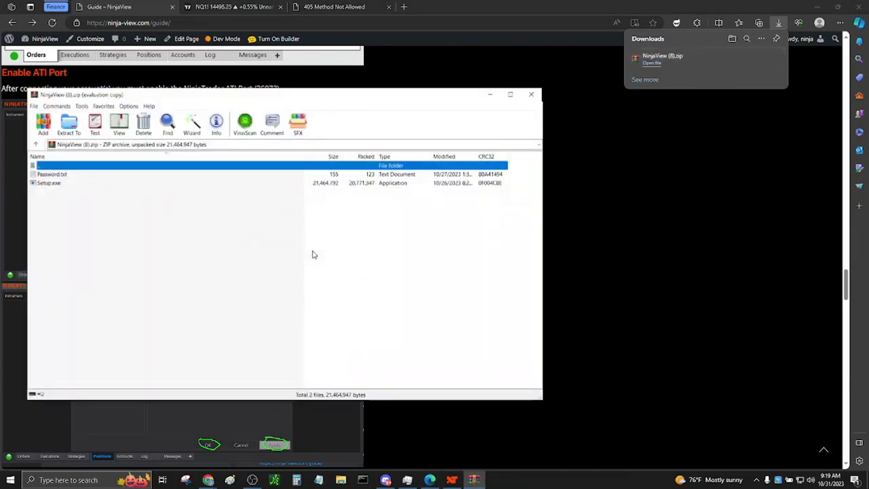
mouse_move(52, 178)
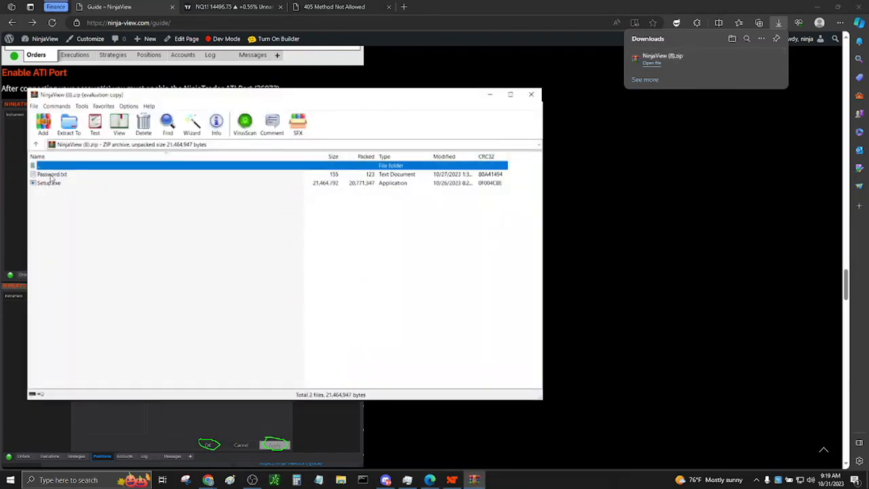
left_click(51, 173)
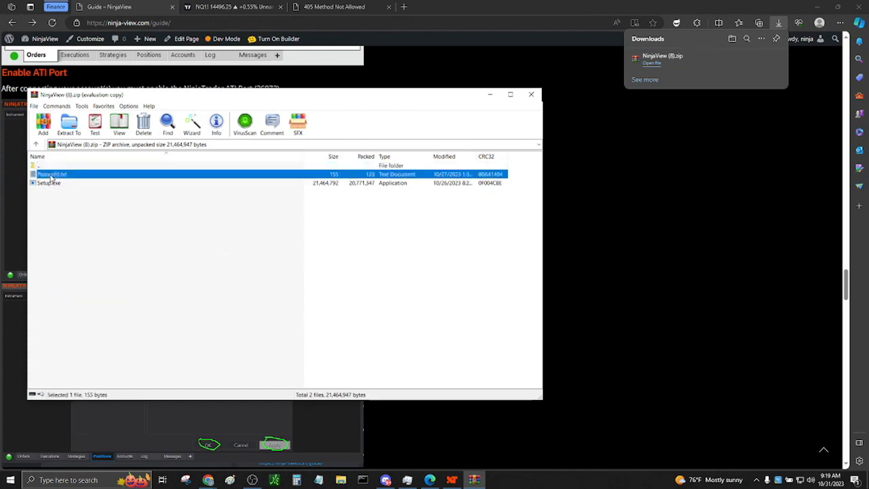
double_click(52, 174)
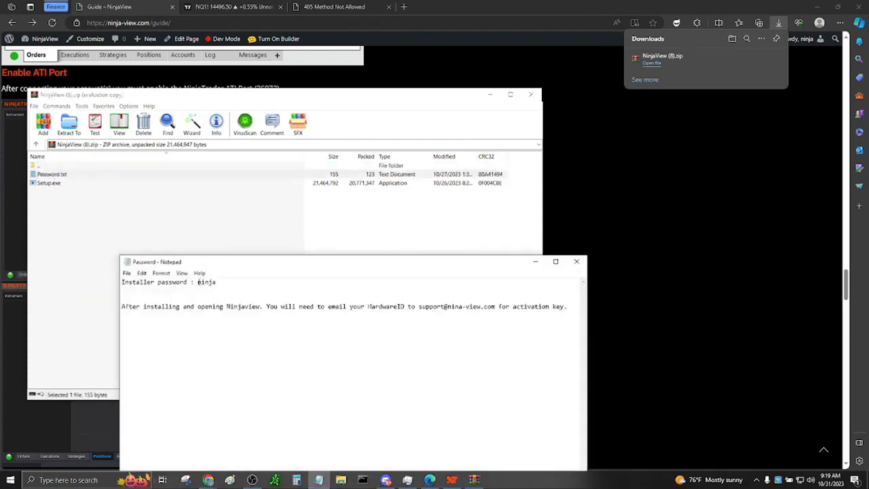
right_click(206, 281)
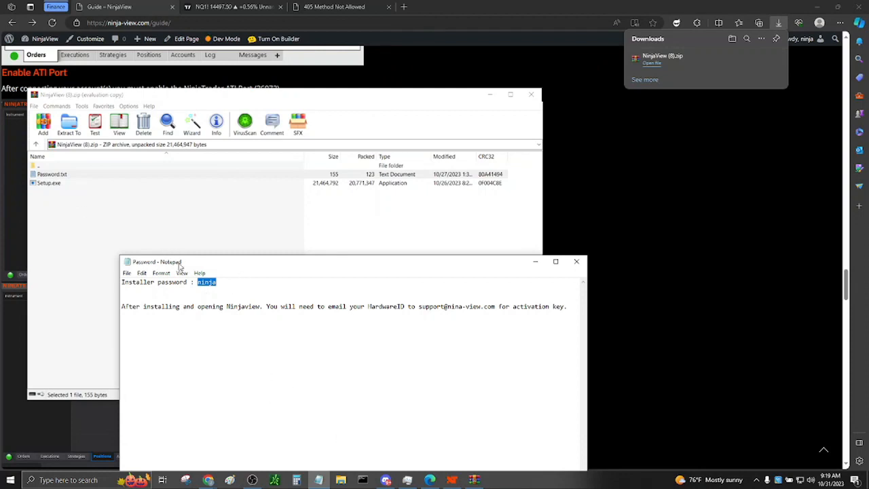
left_click_drag(156, 260, 170, 225)
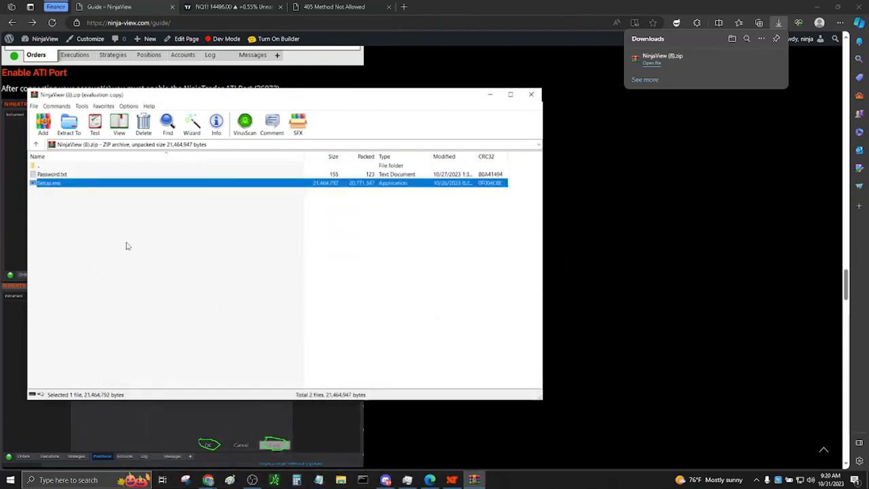
mouse_move(196, 295)
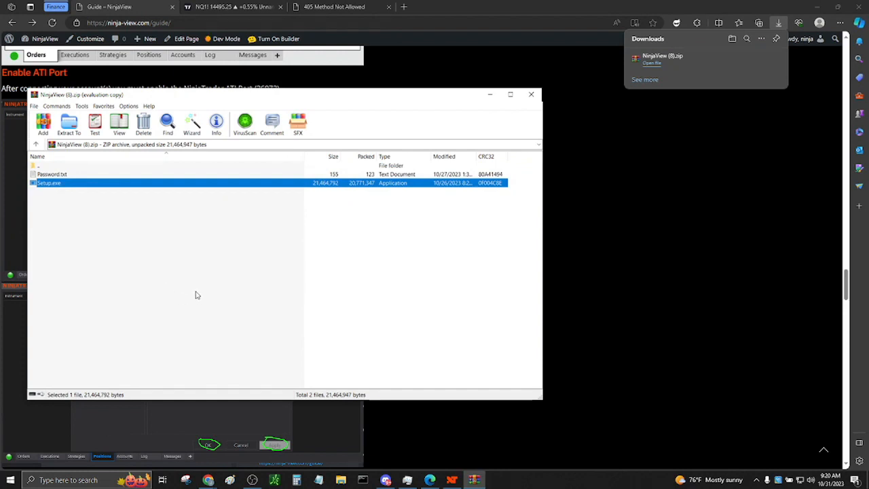
mouse_move(243, 301)
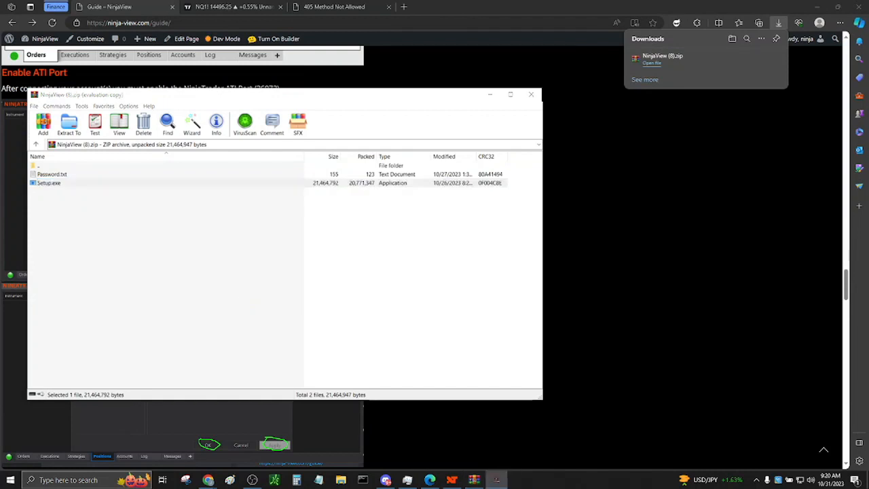
Step: Launch Setup.exe and unlock the NinjaView installer with the pasted archive password
double_click(49, 182)
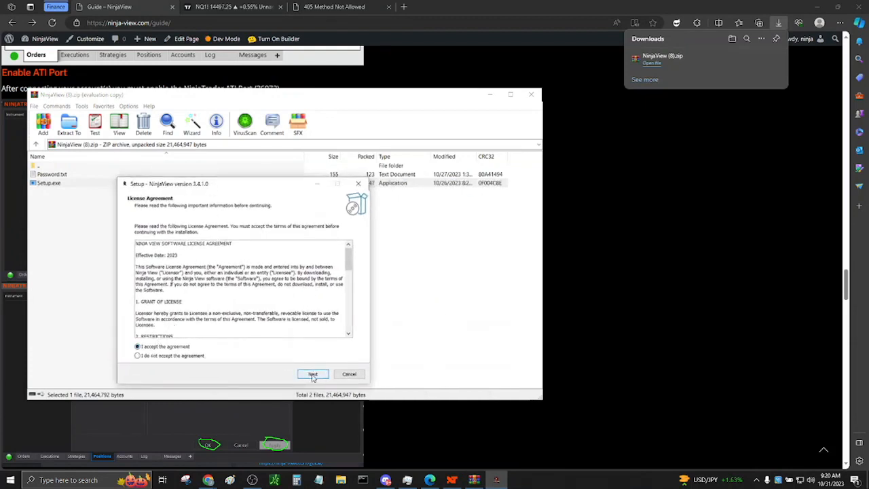
left_click(312, 375)
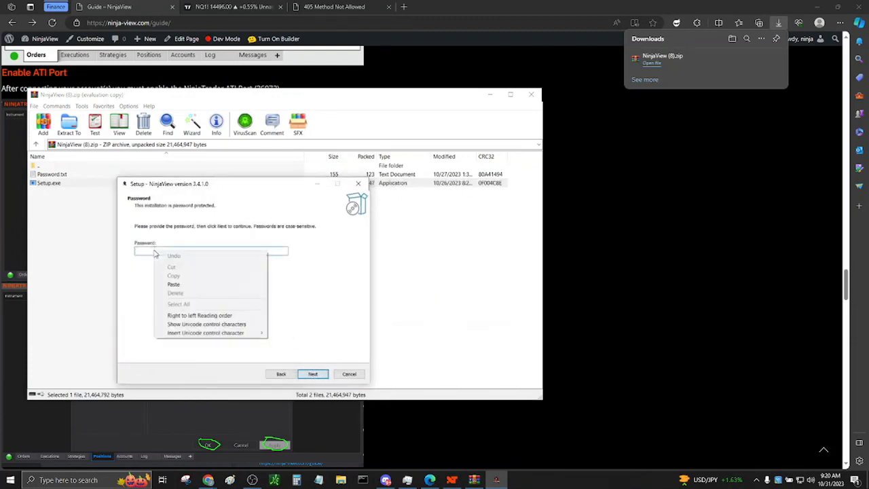
left_click(174, 284)
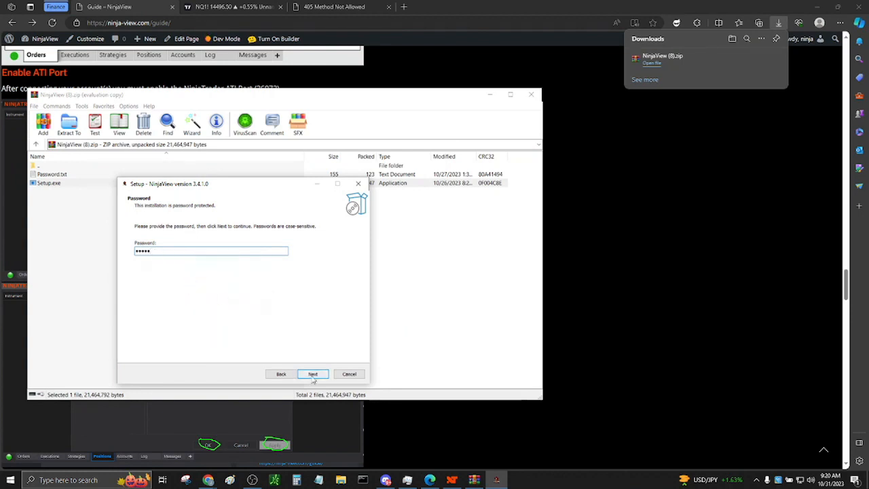
left_click(313, 374)
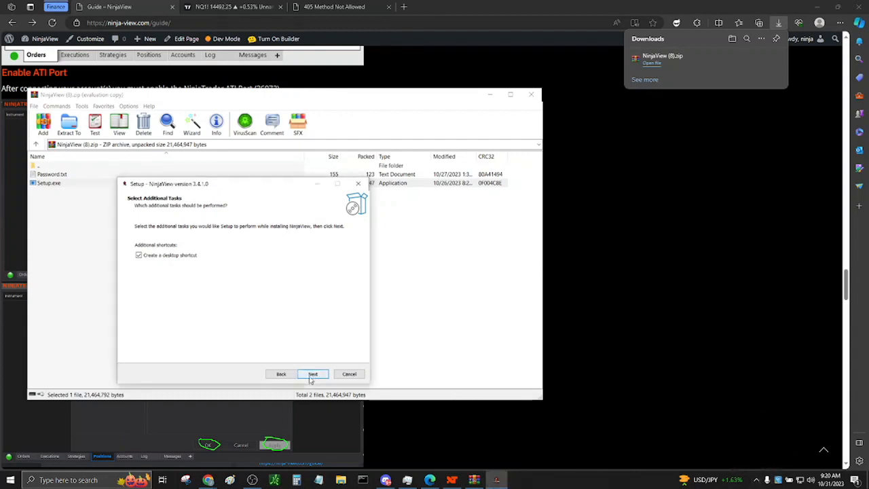
Step: Finish installing NinjaView keeping the desktop shortcut and Launch NinjaView checked
left_click(312, 374)
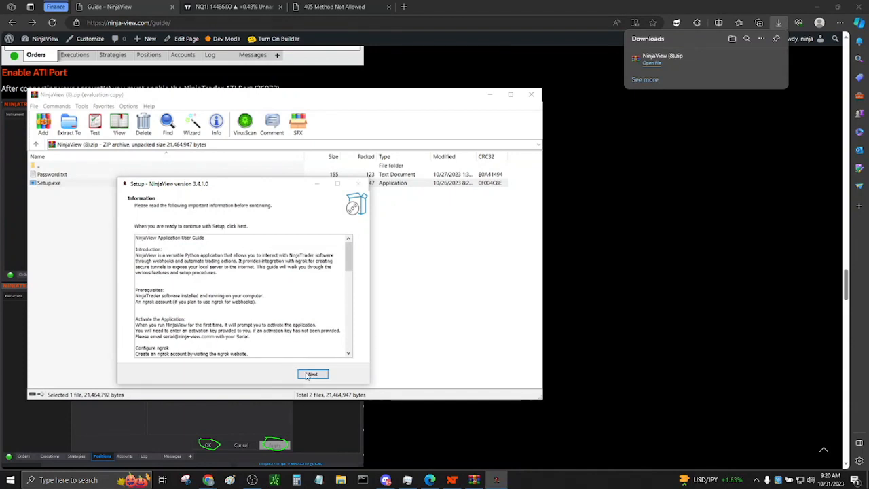
left_click(313, 375)
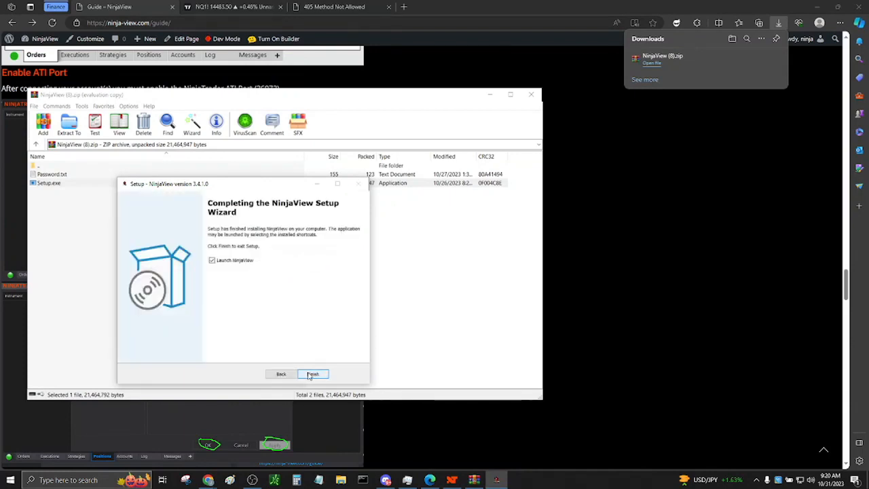
left_click(313, 374)
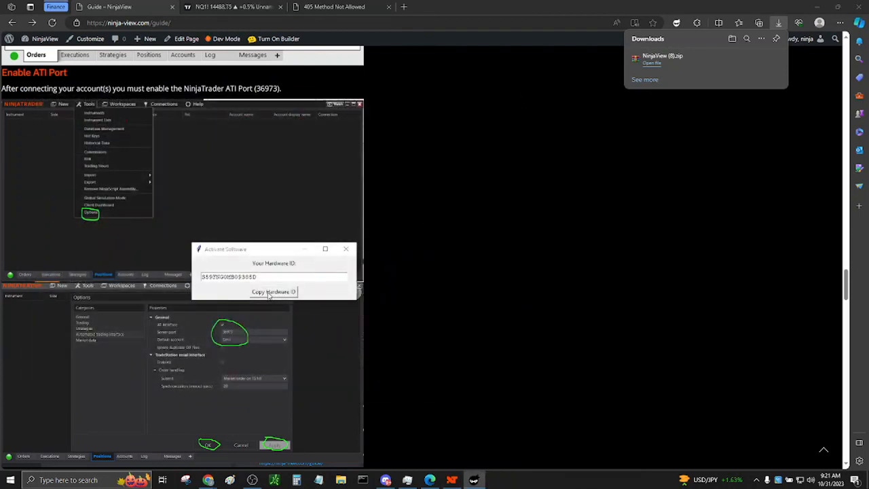
mouse_move(399, 383)
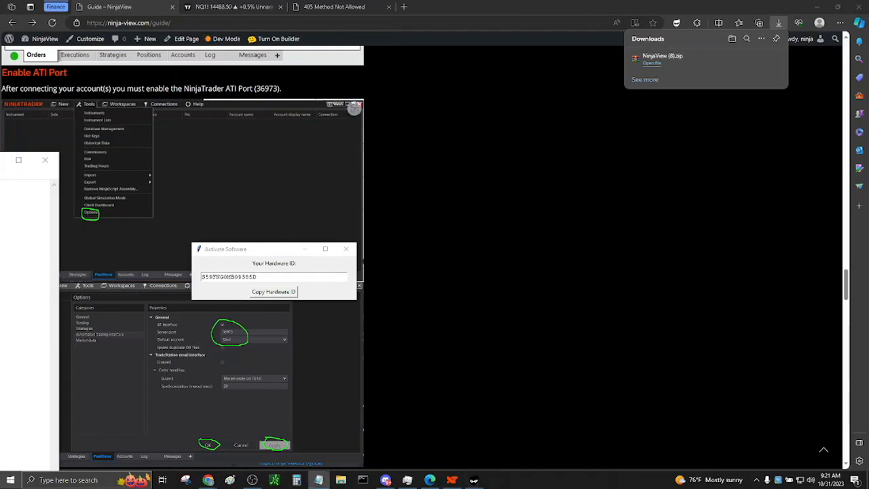
Step: Complete activation in the Activate Software window showing the Hardware ID
left_click(274, 444)
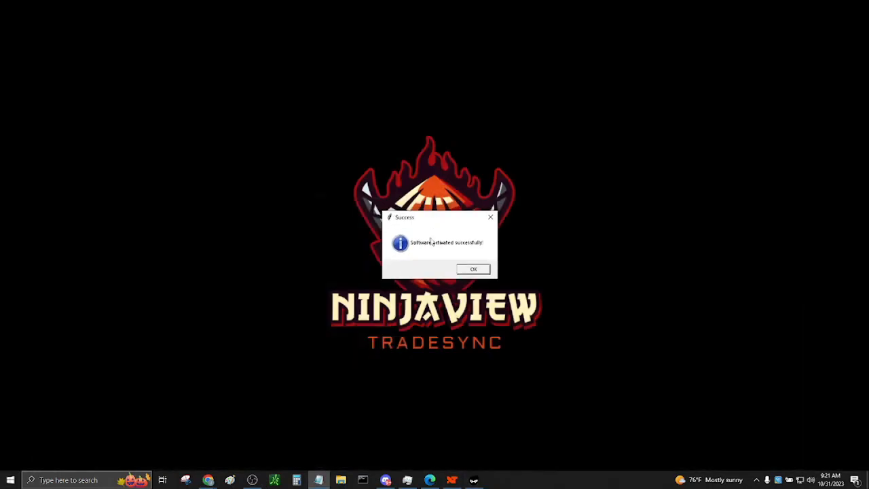
Step: Acknowledge the 'Software activated successfully' message
left_click(473, 269)
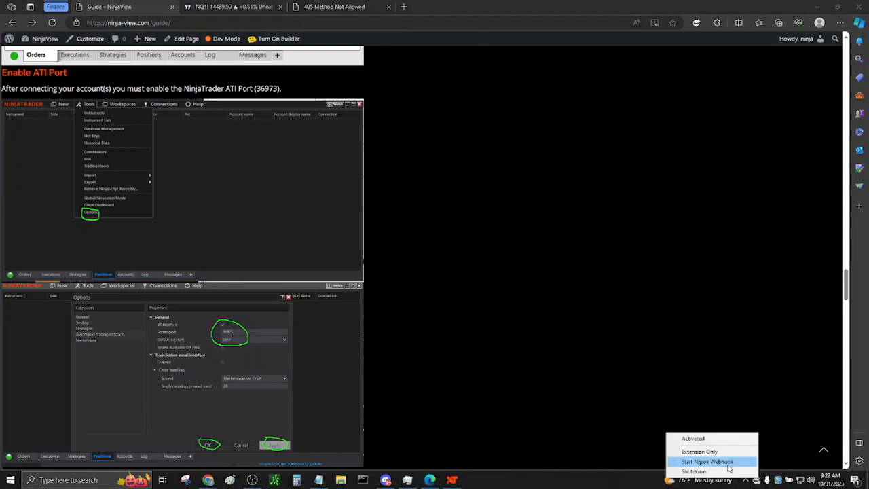
mouse_move(651, 370)
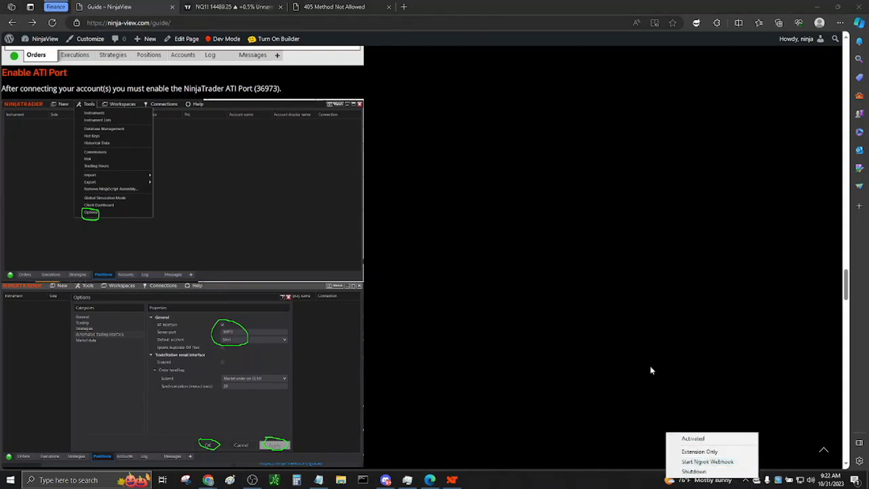
mouse_move(673, 399)
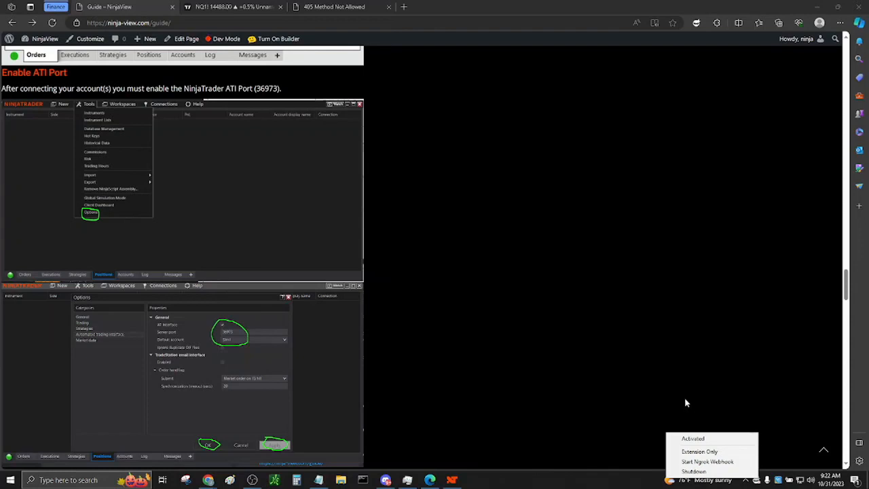
mouse_move(690, 391)
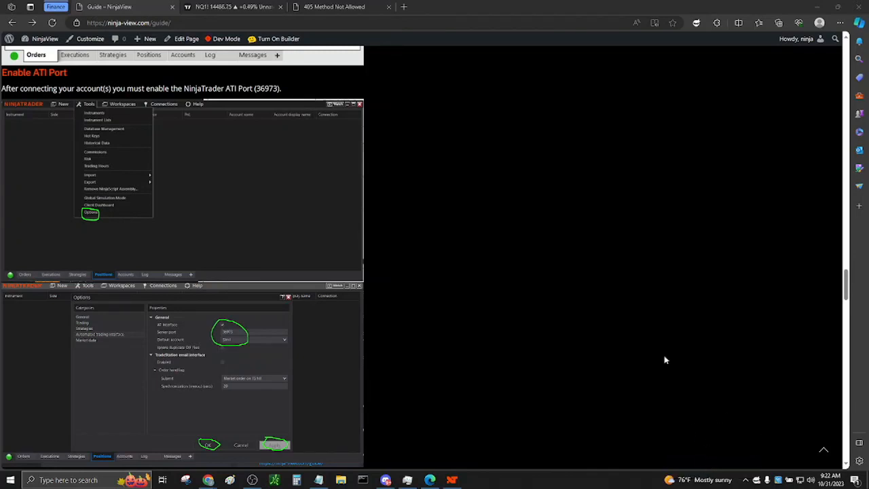
mouse_move(586, 155)
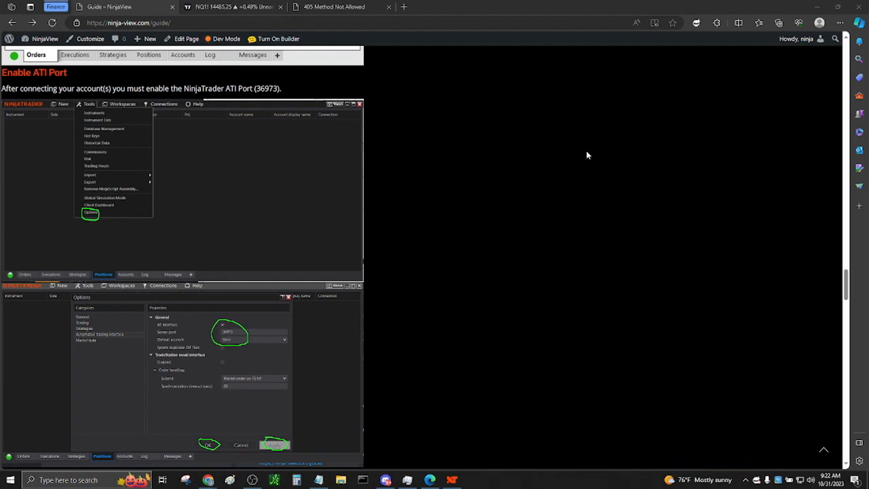
mouse_move(564, 238)
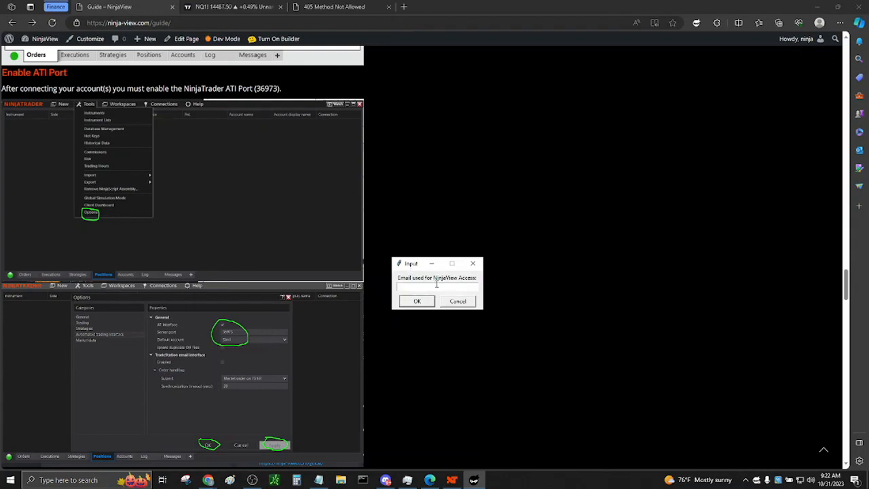
left_click(437, 285)
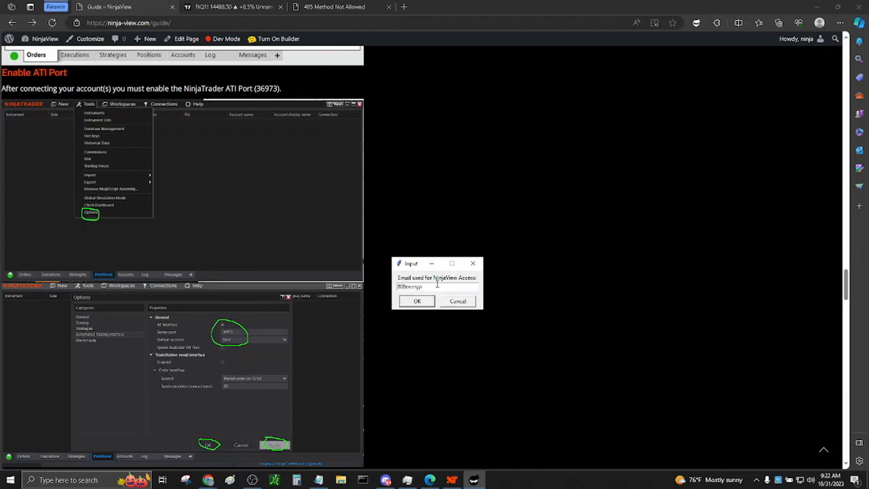
type("@gmail.co")
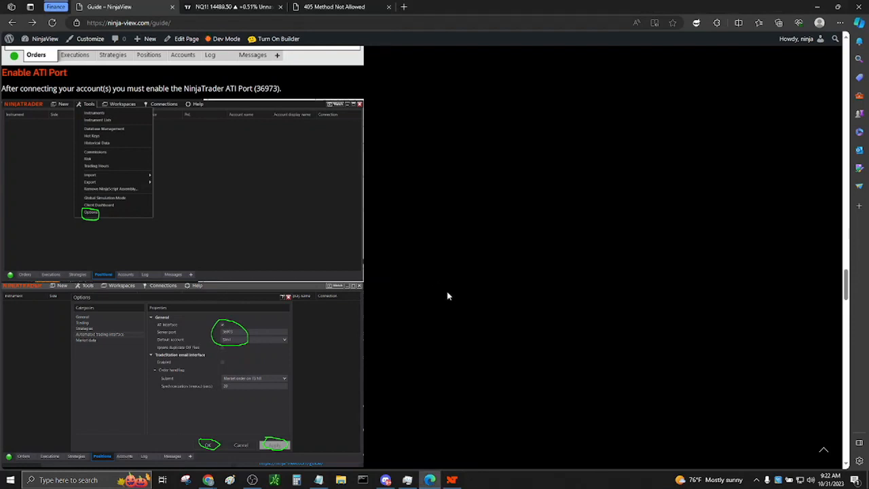
mouse_move(459, 304)
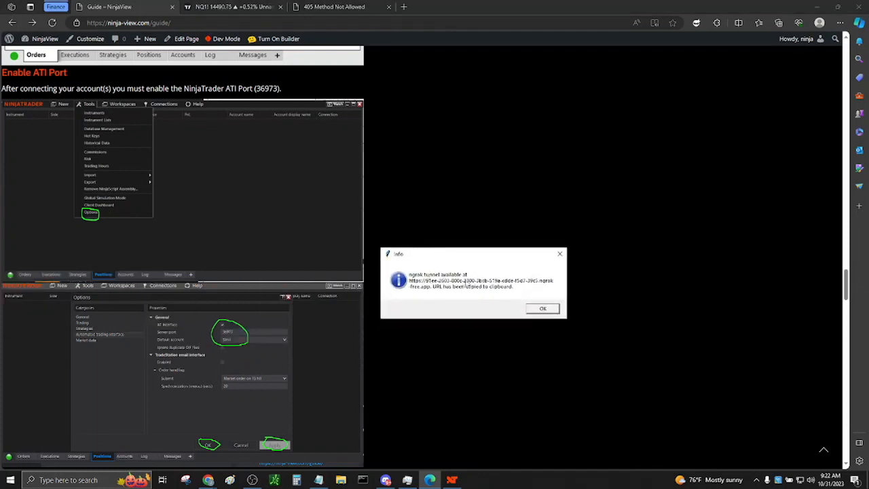
mouse_move(483, 288)
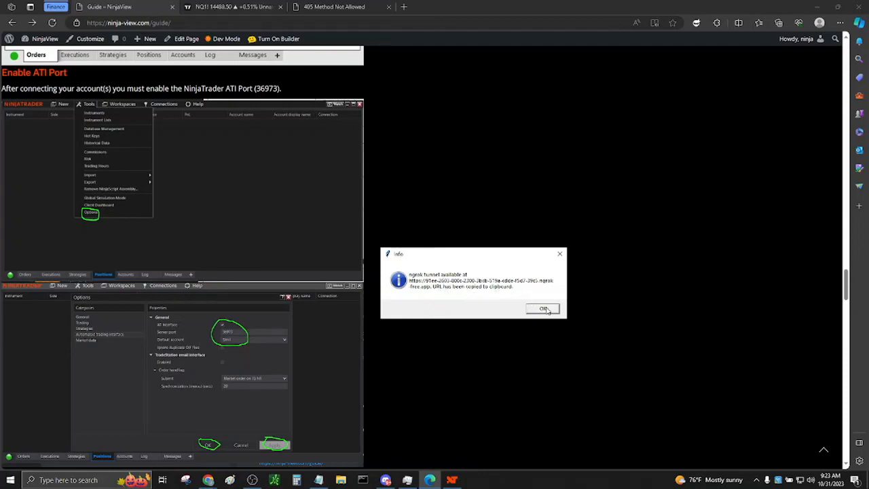
left_click(543, 310)
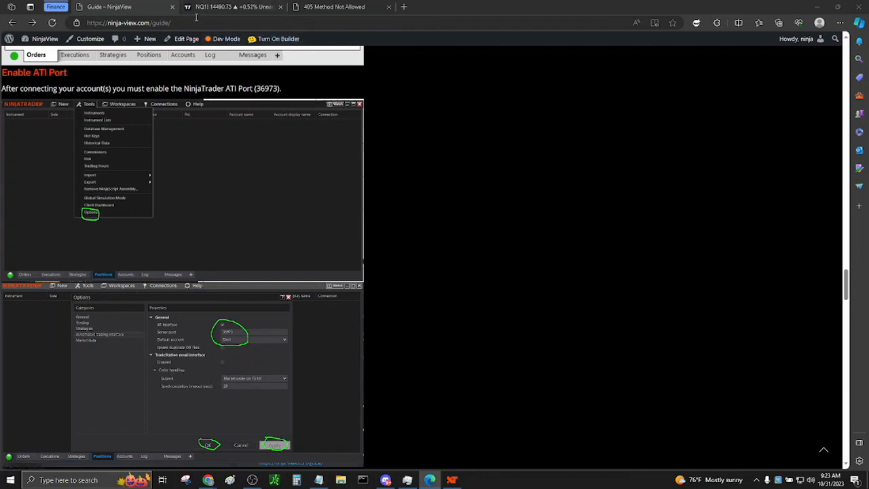
Step: Switch Edge to the TradingView NQ1! chart with the Sample Trading Strategy applied
right_click(135, 21)
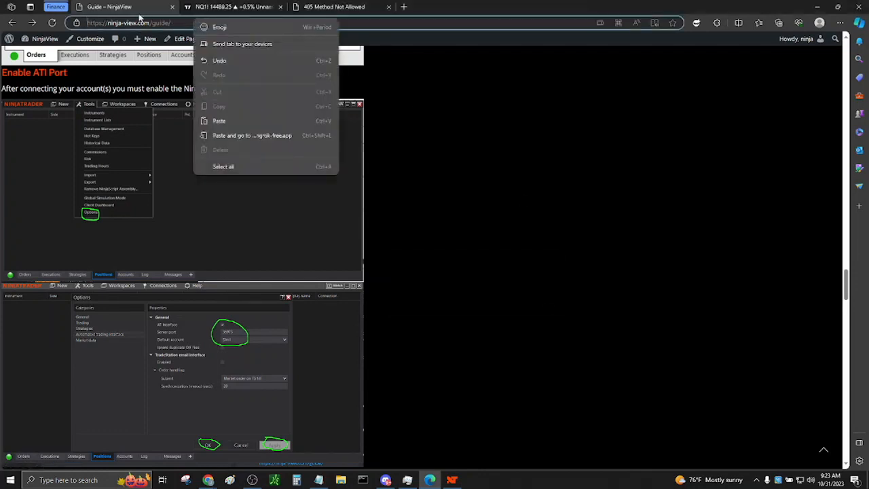
left_click(231, 7)
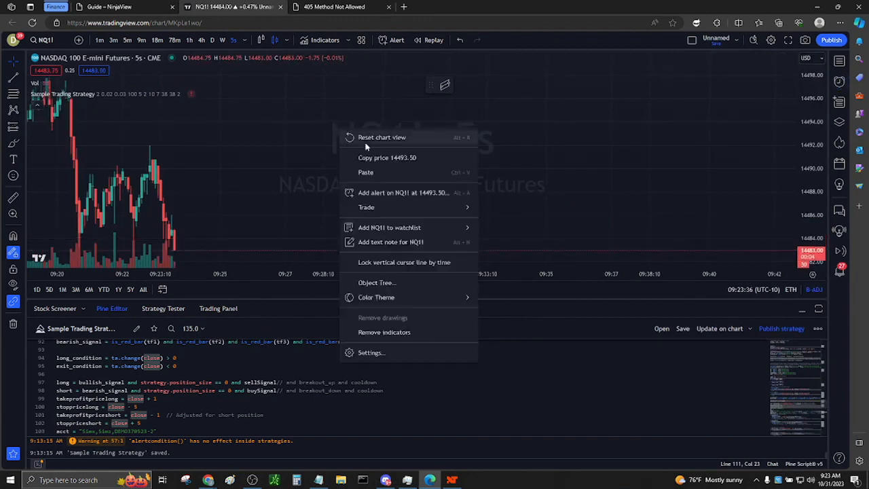
Step: Start an NQ1! alert with Sample Trading Strategy as condition and review its Notifications webhook options
left_click(402, 192)
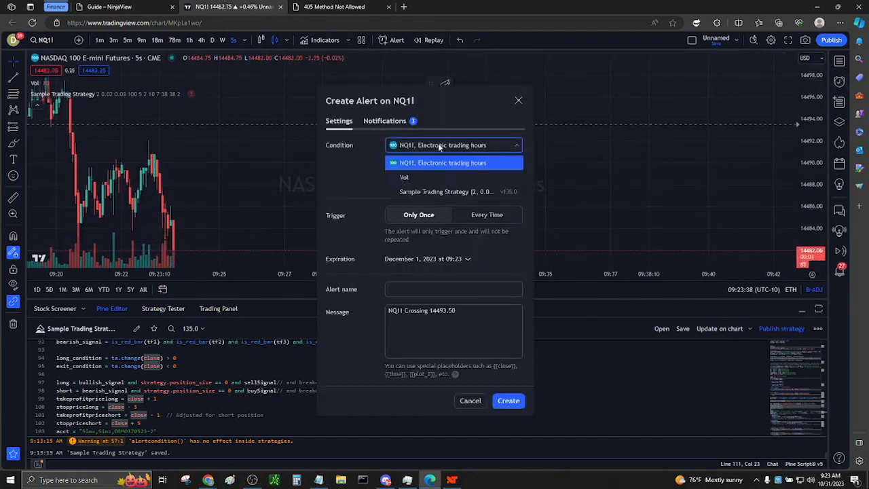
left_click(445, 190)
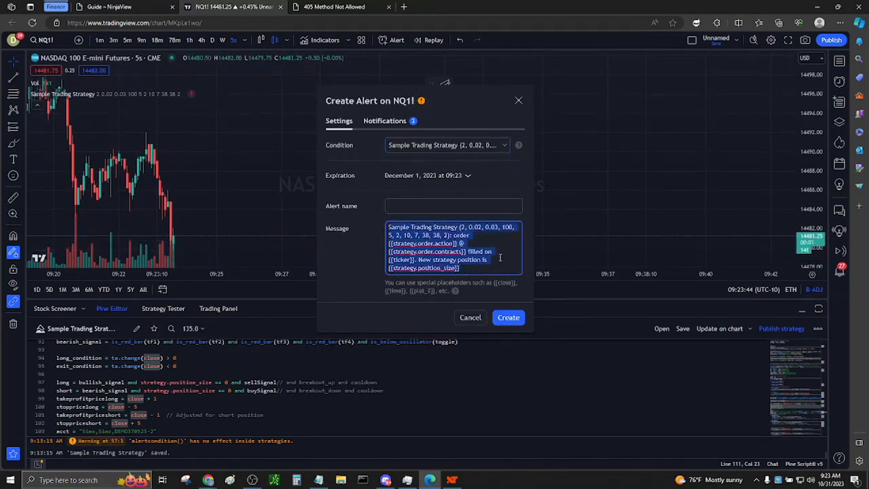
left_click(384, 120)
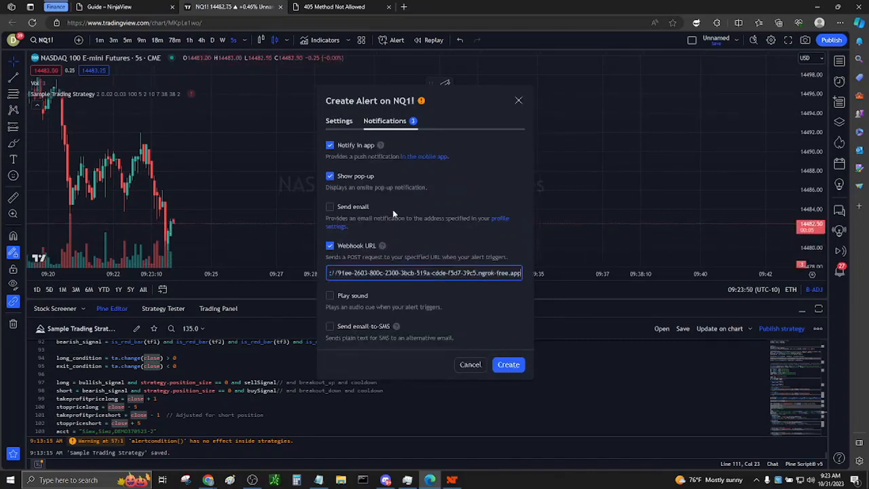
left_click(340, 121)
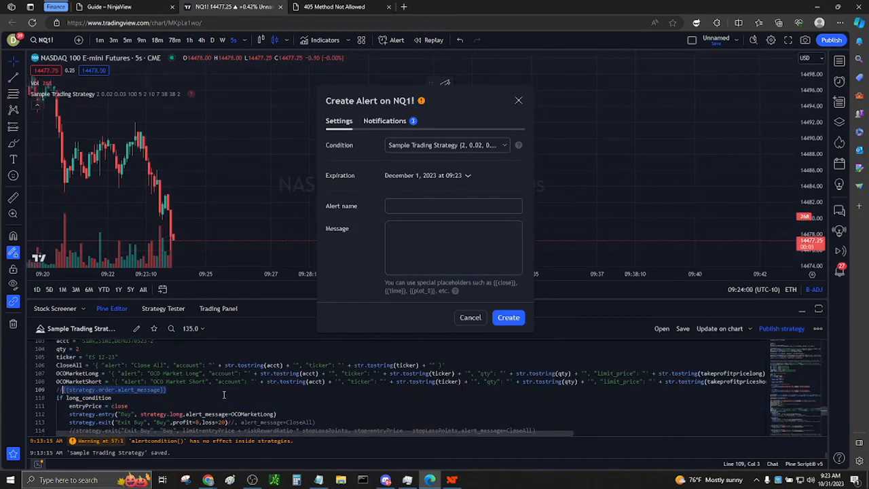
Step: Set the alert message to {{strategy.order.alert_message}} and move the dialog aside
type("{{strategy.order.alert_message}}")
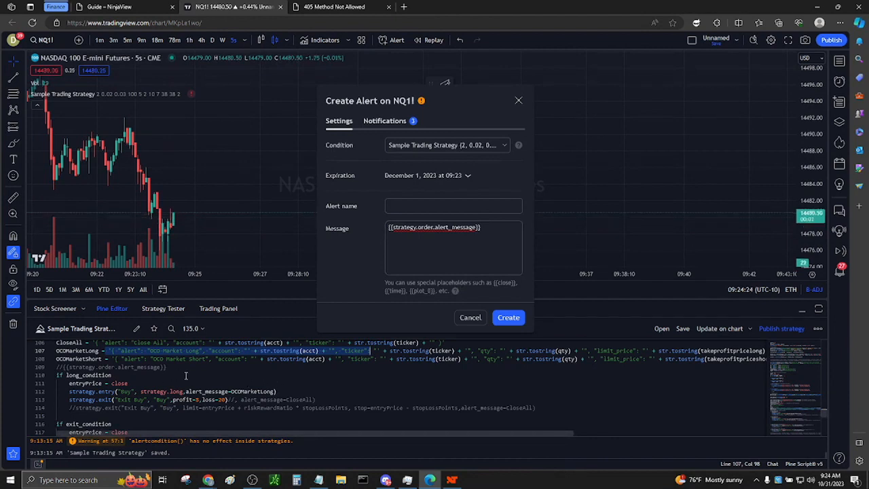
left_click(454, 206)
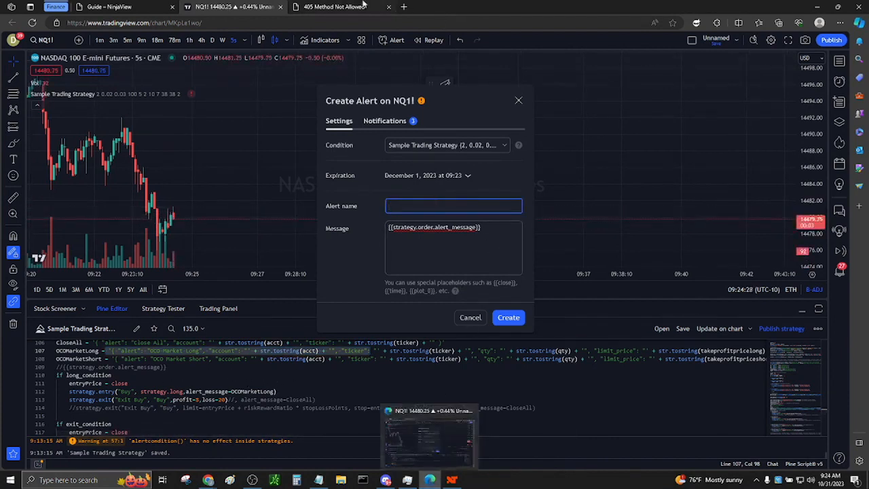
left_click_drag(421, 101, 326, 100)
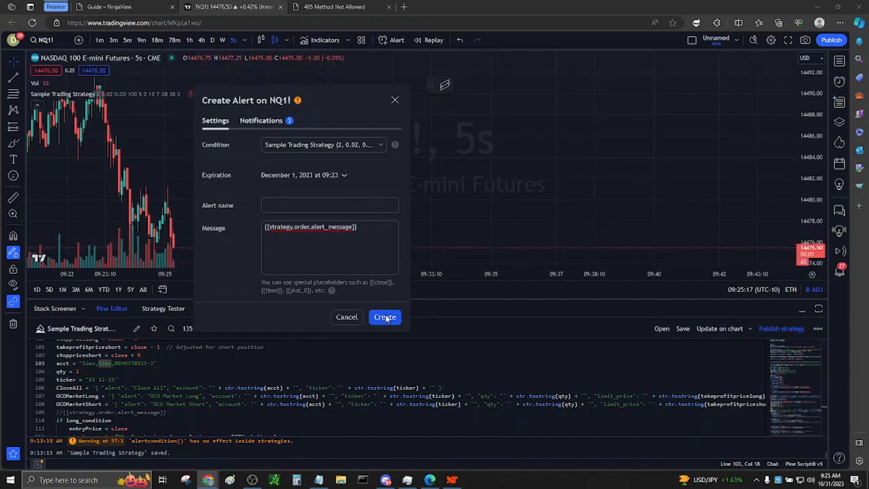
Step: Create the alert, review long positions in Control Center and dismiss the sell-stop rejection errors
left_click(384, 318)
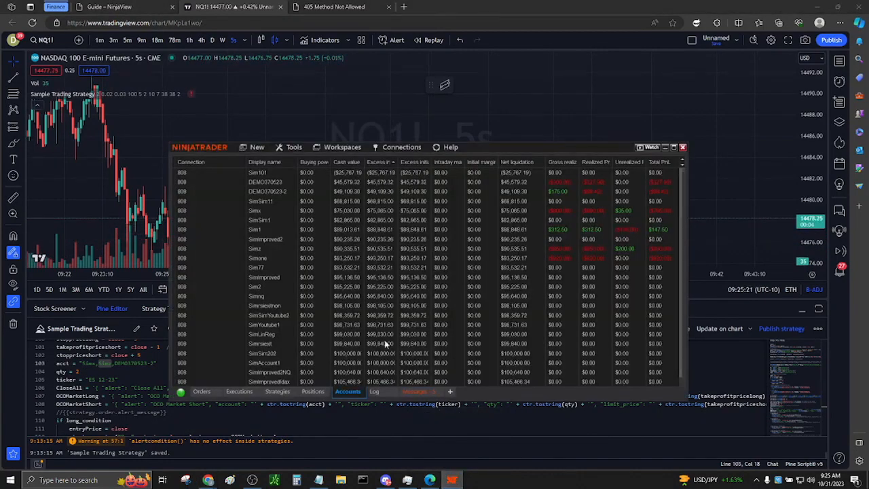
left_click(312, 391)
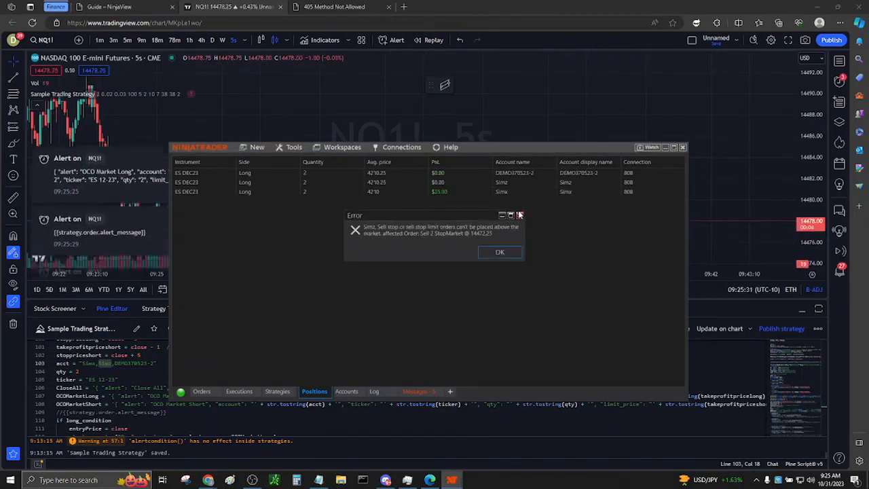
left_click(500, 251)
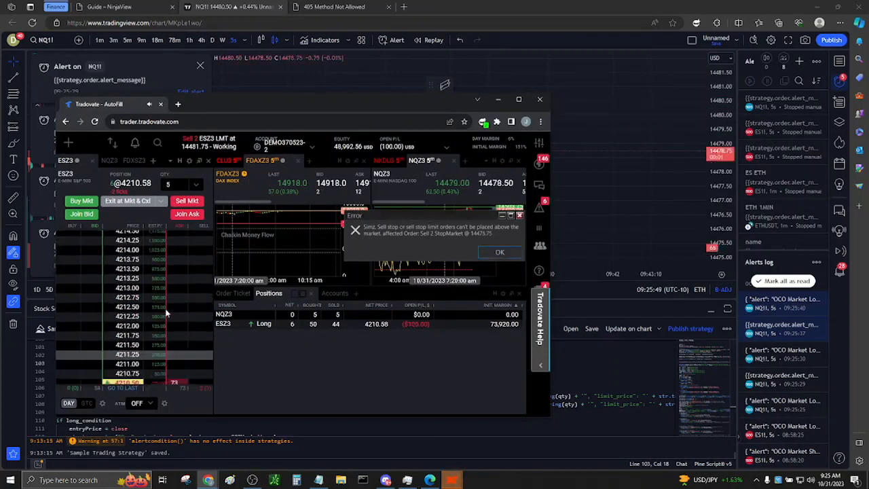
left_click(500, 252)
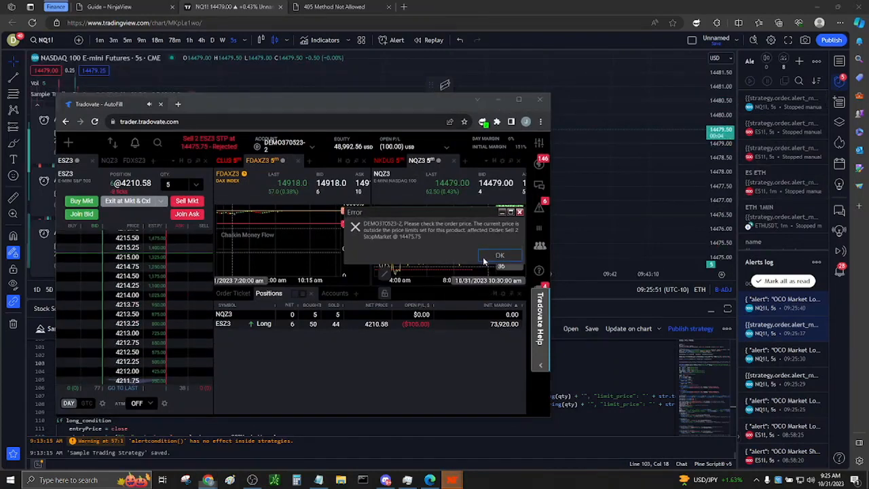
Step: Browse the ATG Algo alert posts in the Discord ES channel
left_click(500, 256)
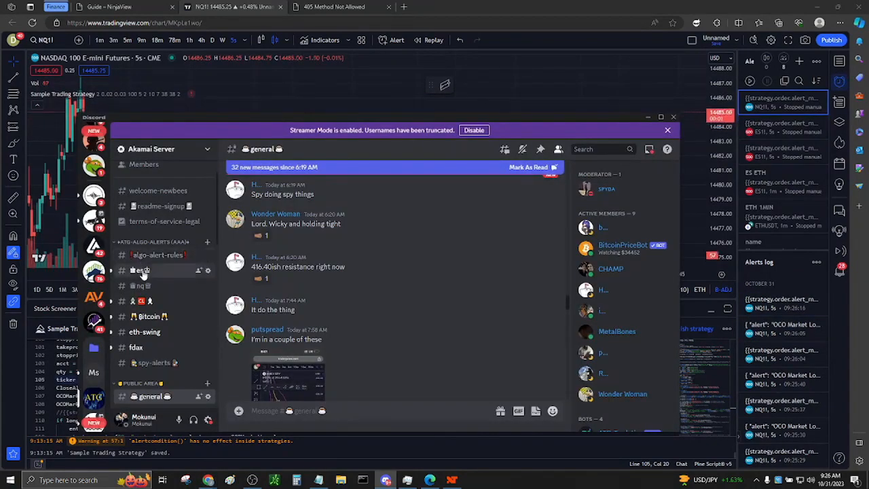
left_click(140, 270)
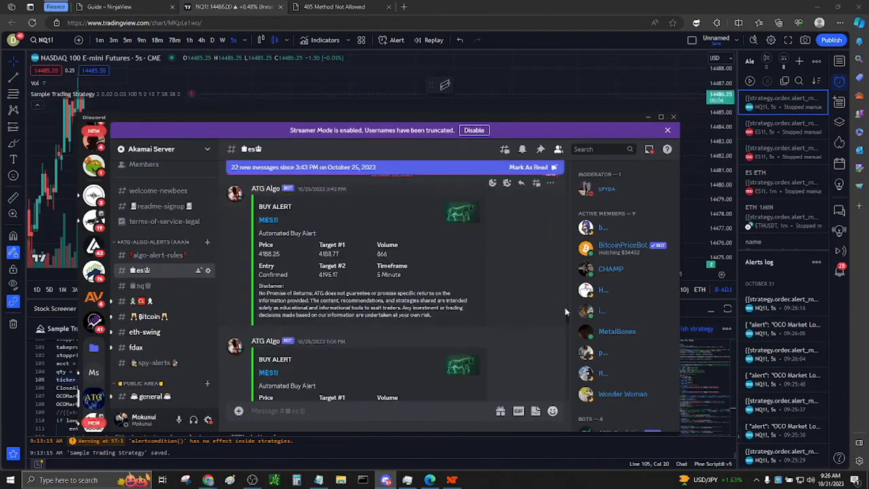
scroll("down", 3)
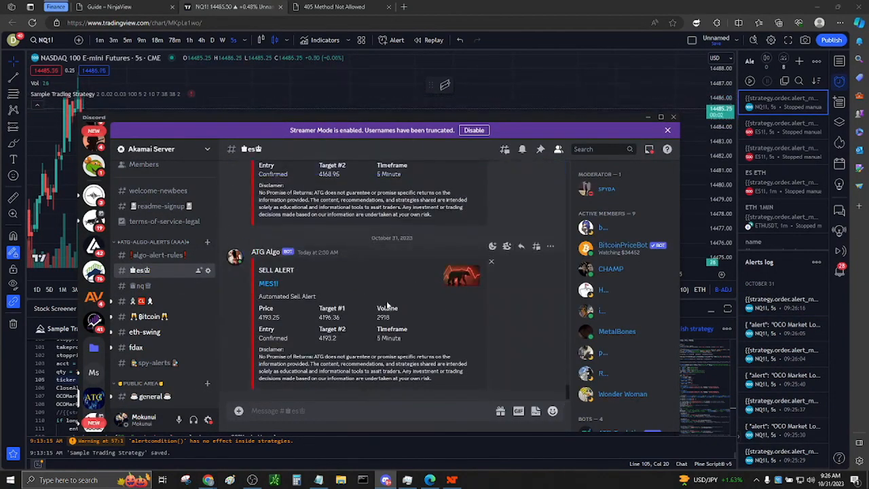
scroll("down", 3)
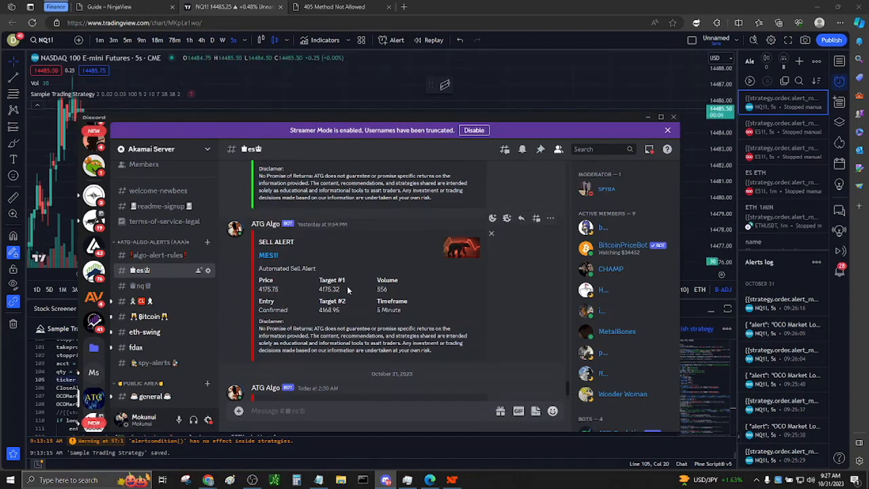
scroll("down", 3)
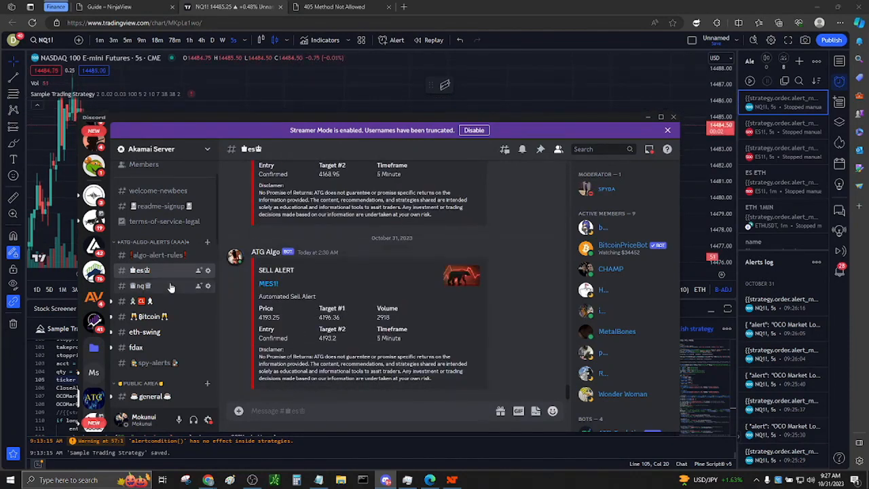
Step: Browse the NQ, CL1! and FDAX alert channels, then return to the chart
left_click(141, 285)
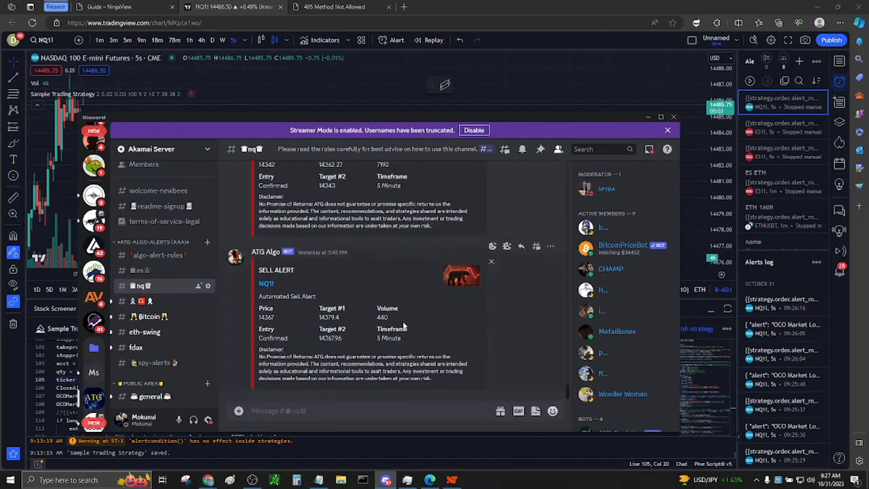
left_click(141, 301)
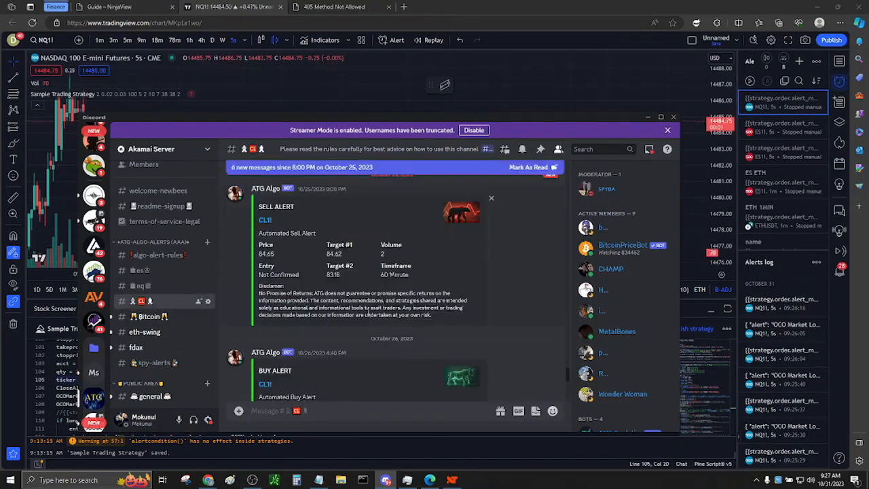
scroll("down", 3)
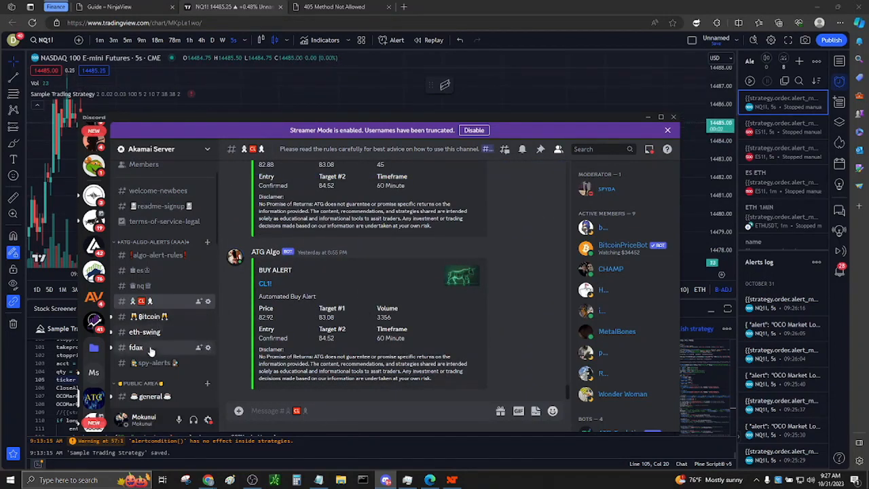
left_click(136, 348)
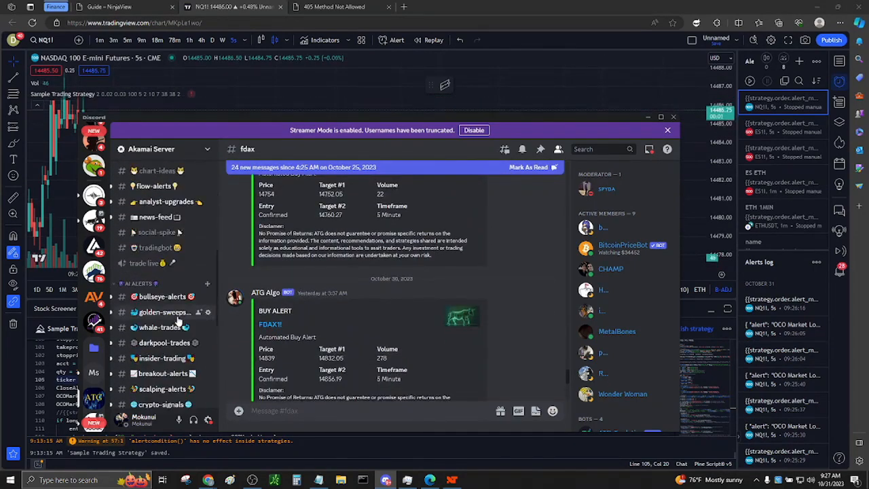
left_click(161, 296)
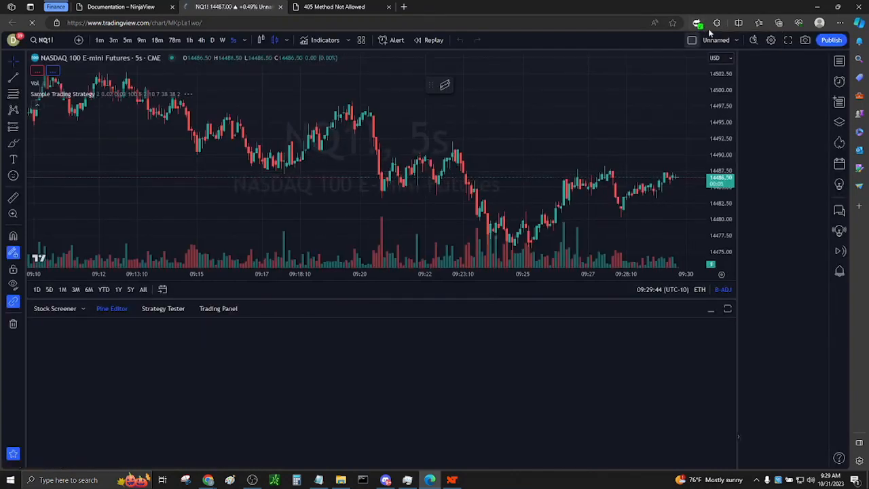
Step: Show the NinjaView popup's manual settings: account, ticker NQ 12-23, quantity 1
left_click(698, 22)
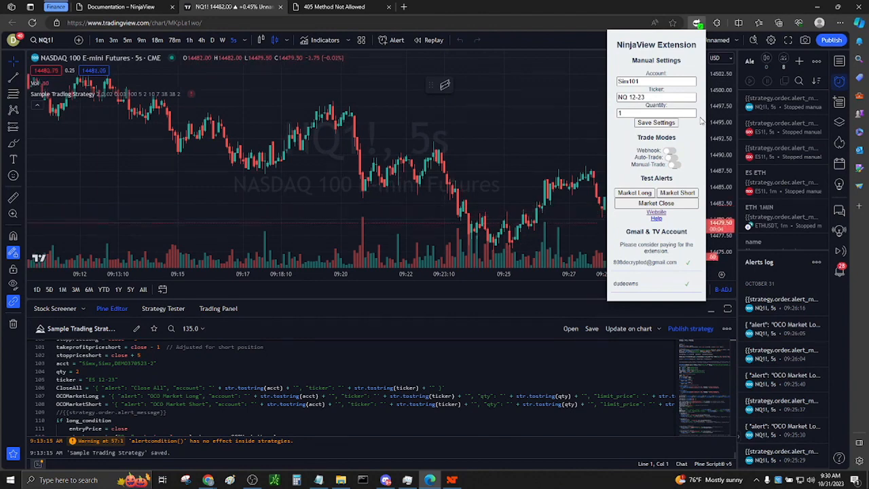
Step: Turn Webhook off and Manual Trade on, showing the Sim101 NQ 12-23 trading bar
left_click(697, 22)
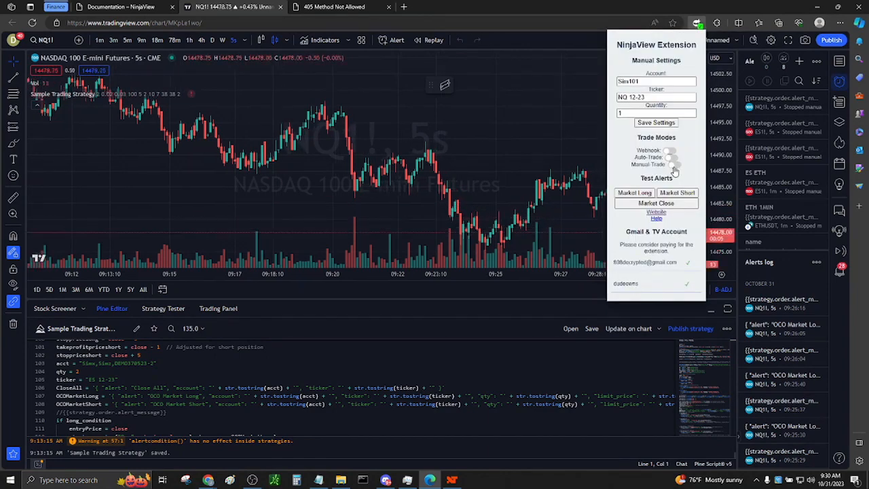
left_click(672, 164)
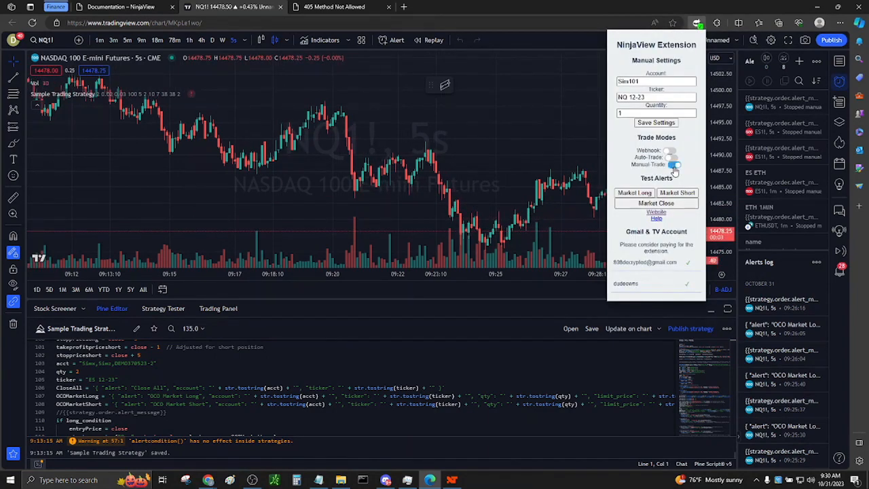
left_click(673, 164)
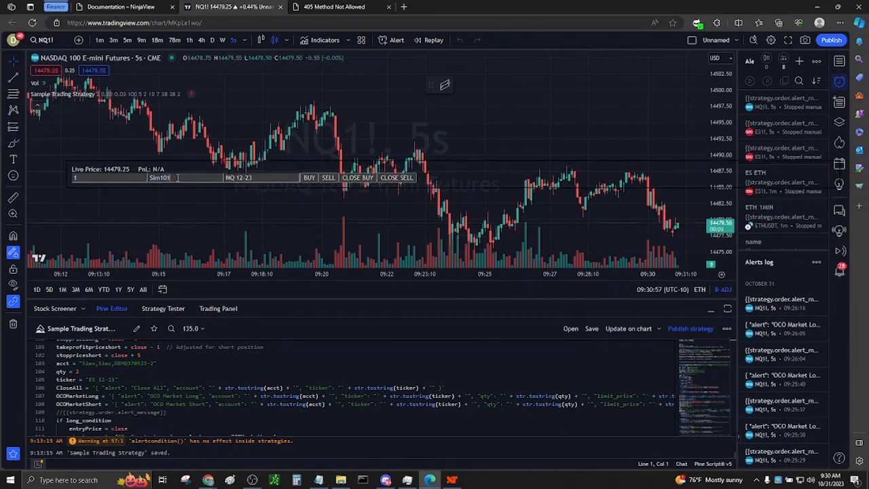
Step: Buy from the on-chart bar and see long NQ DEC23 positions in NinjaTrader's sim accounts
left_click(217, 308)
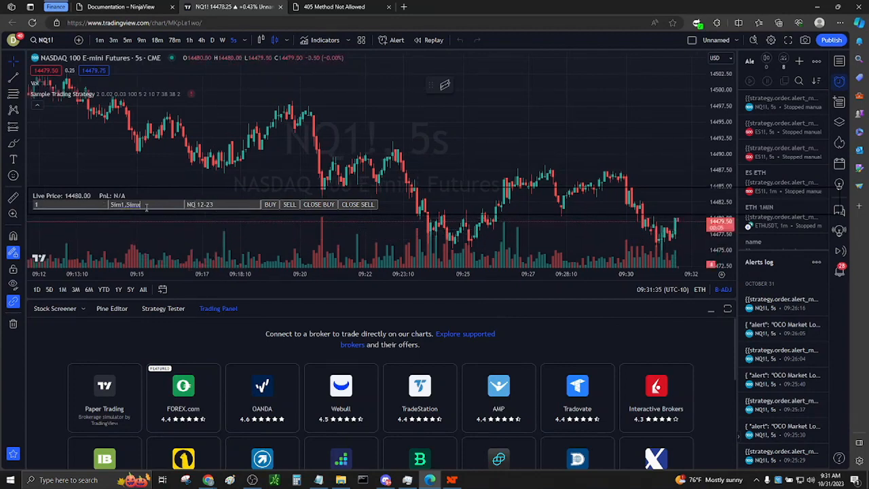
mouse_move(301, 223)
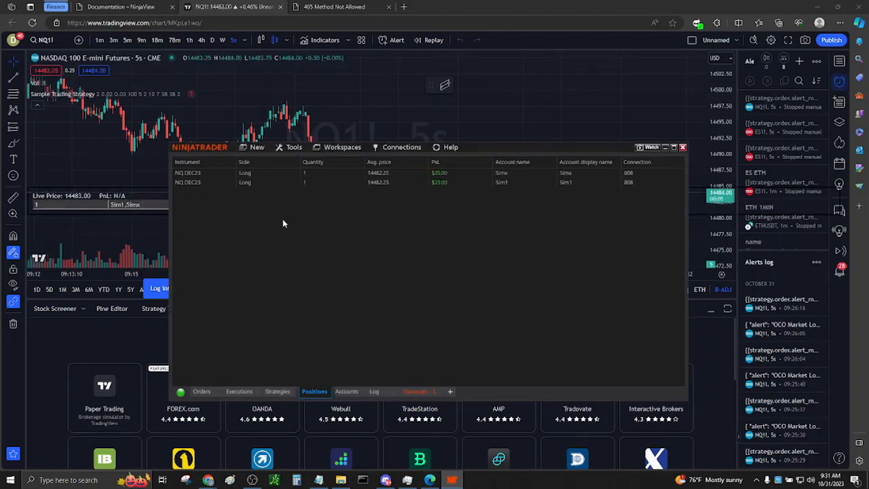
left_click(683, 147)
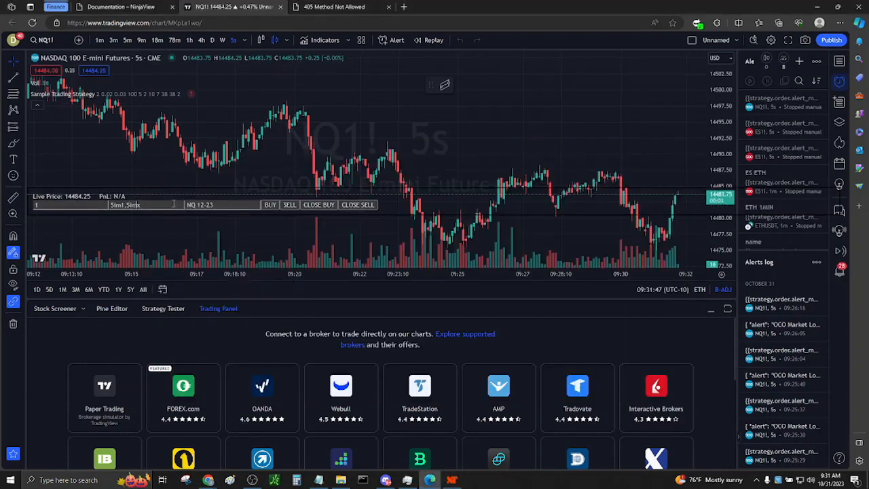
Step: Switch the NinjaView extension back from manual trade to webhook mode
left_click(698, 21)
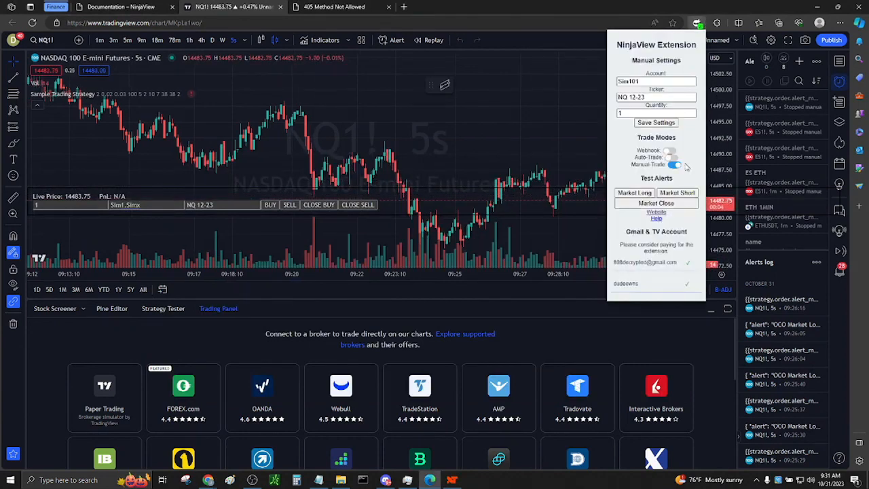
left_click(673, 166)
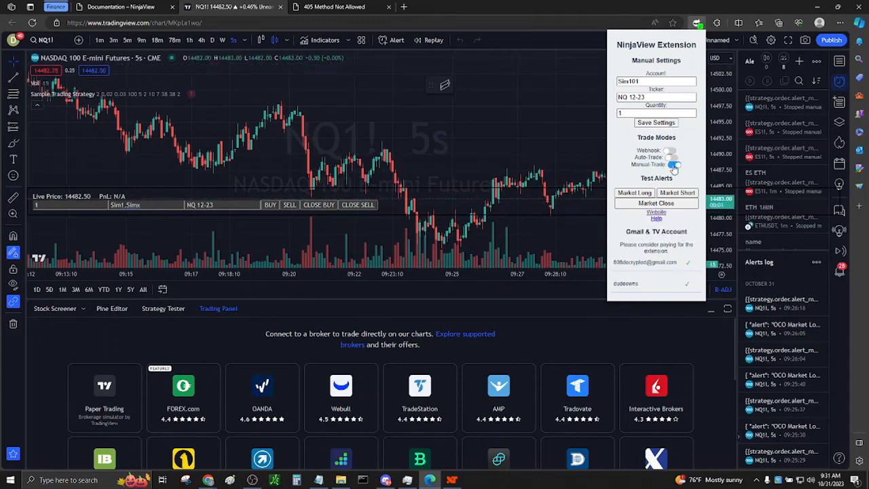
left_click(671, 150)
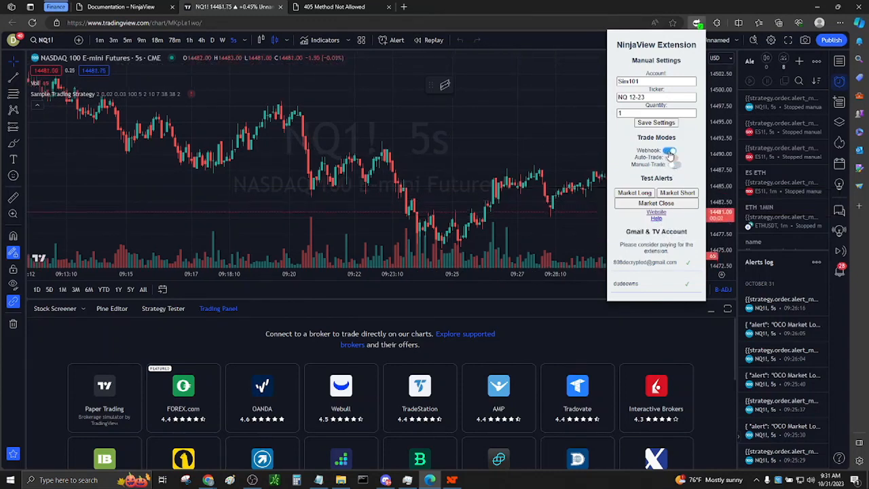